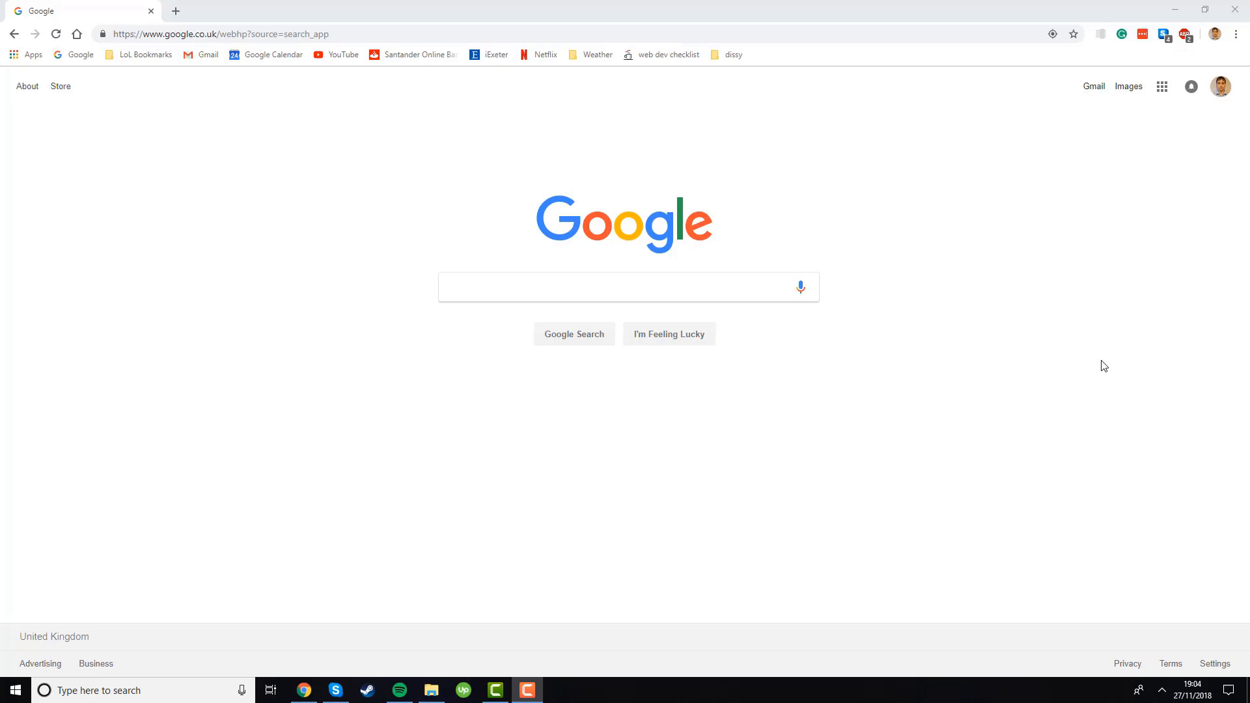
mouse_move(670, 303)
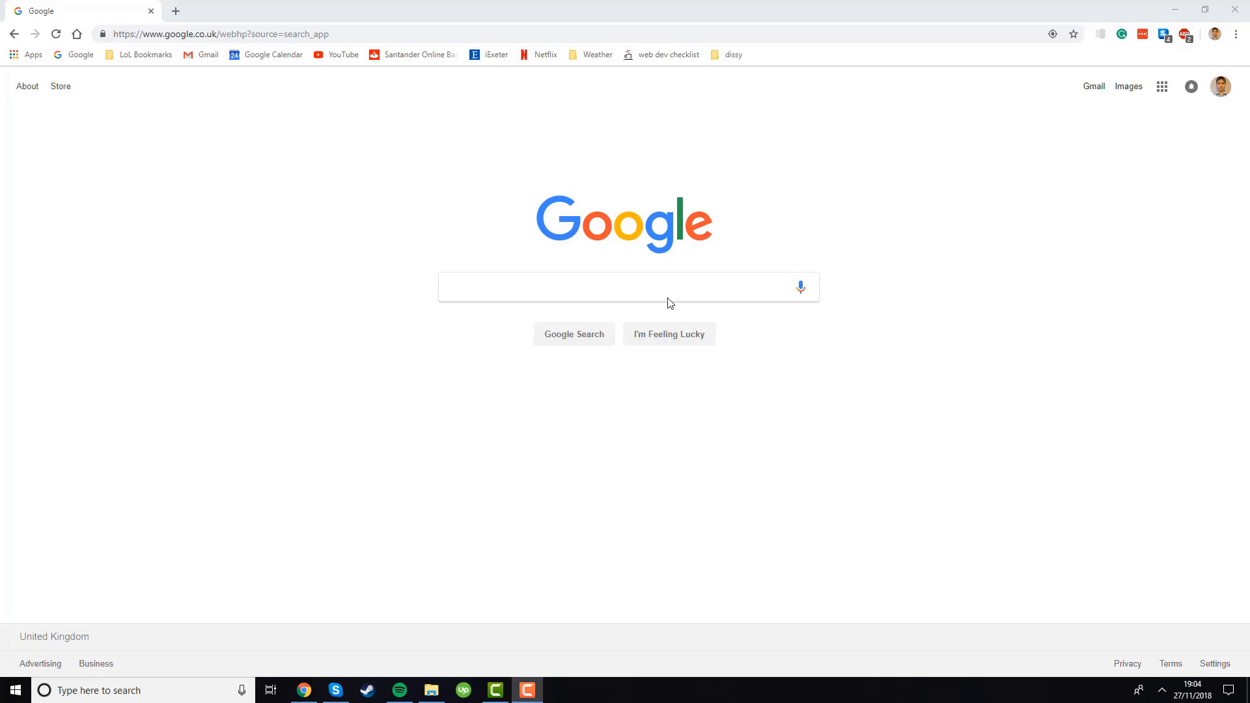
Search Google for 'webstorm'.
type("web")
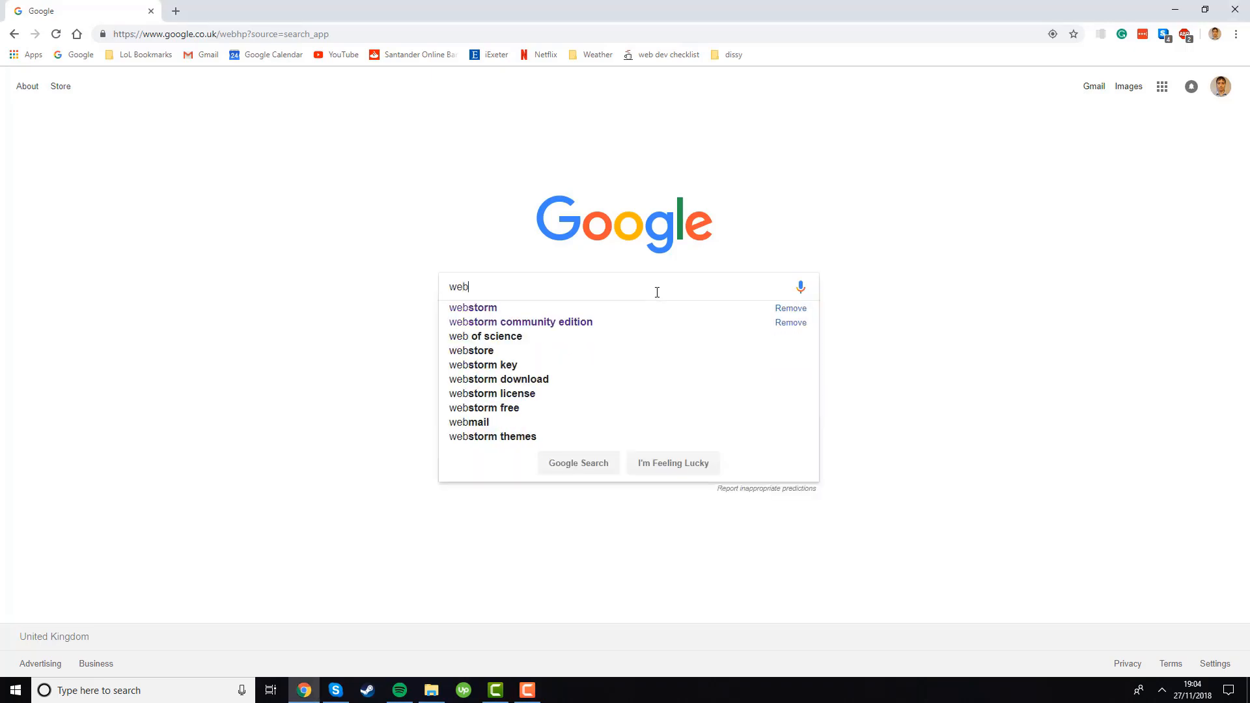
type("storm")
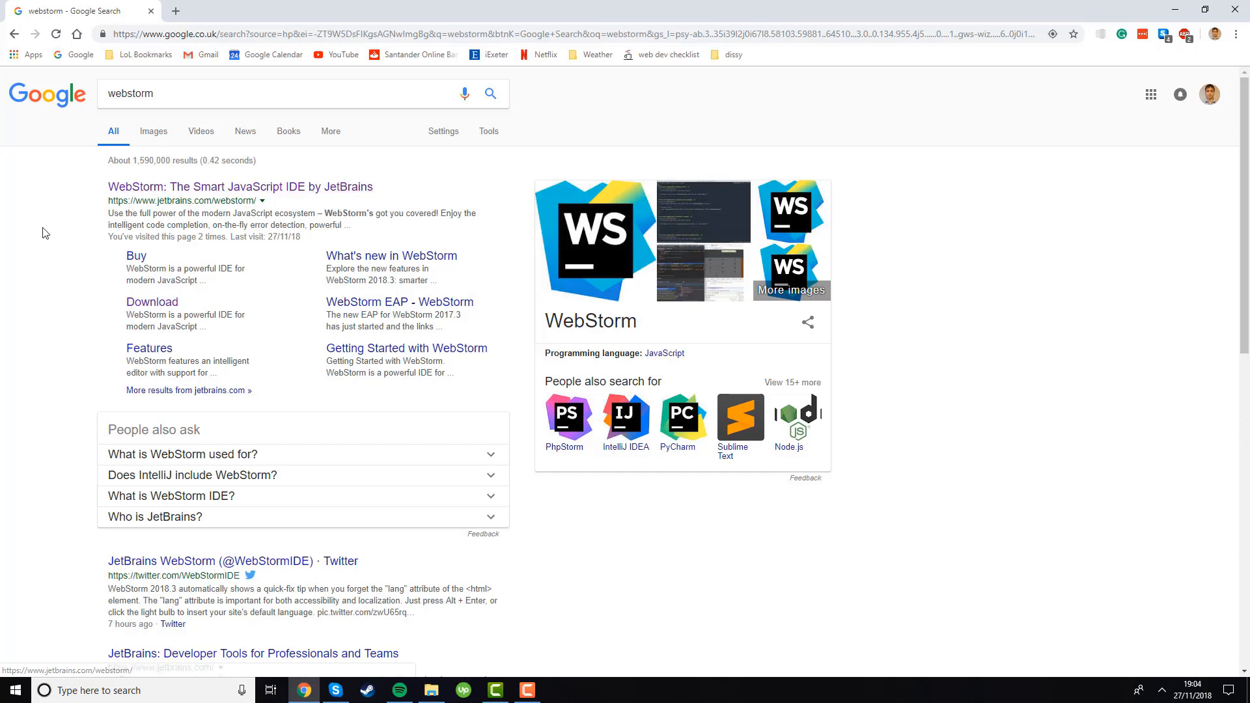
mouse_move(260, 192)
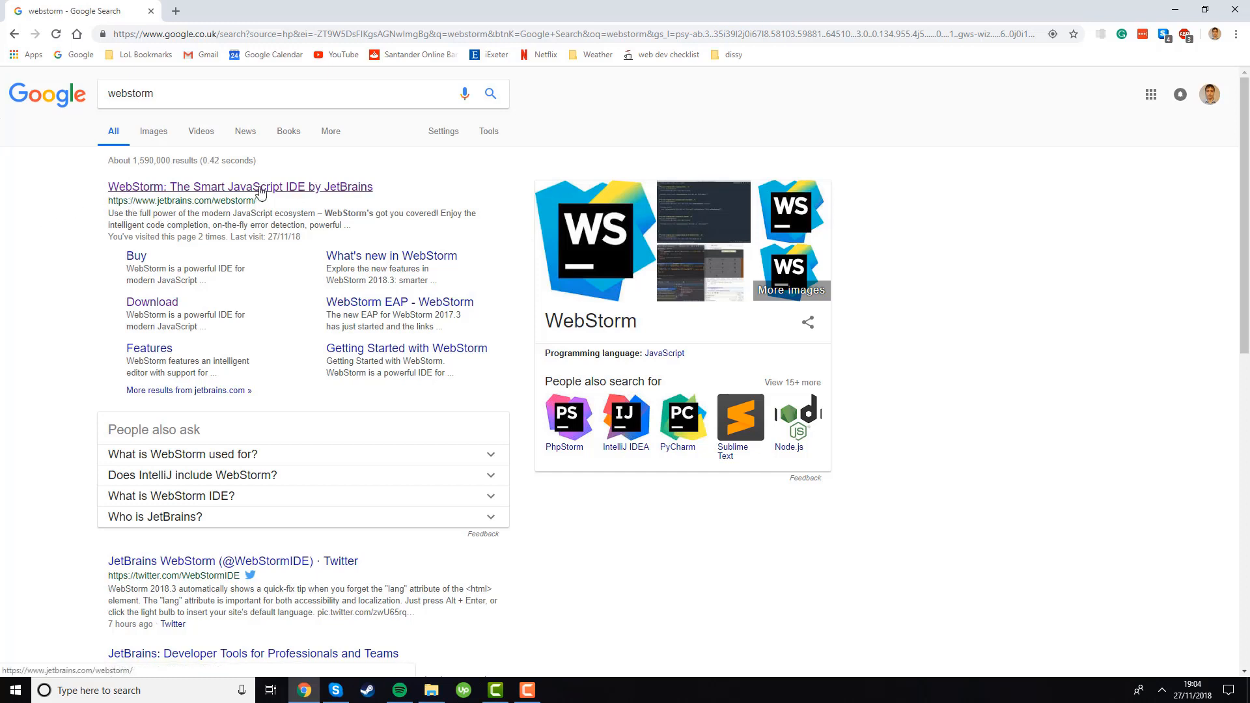
mouse_move(63, 230)
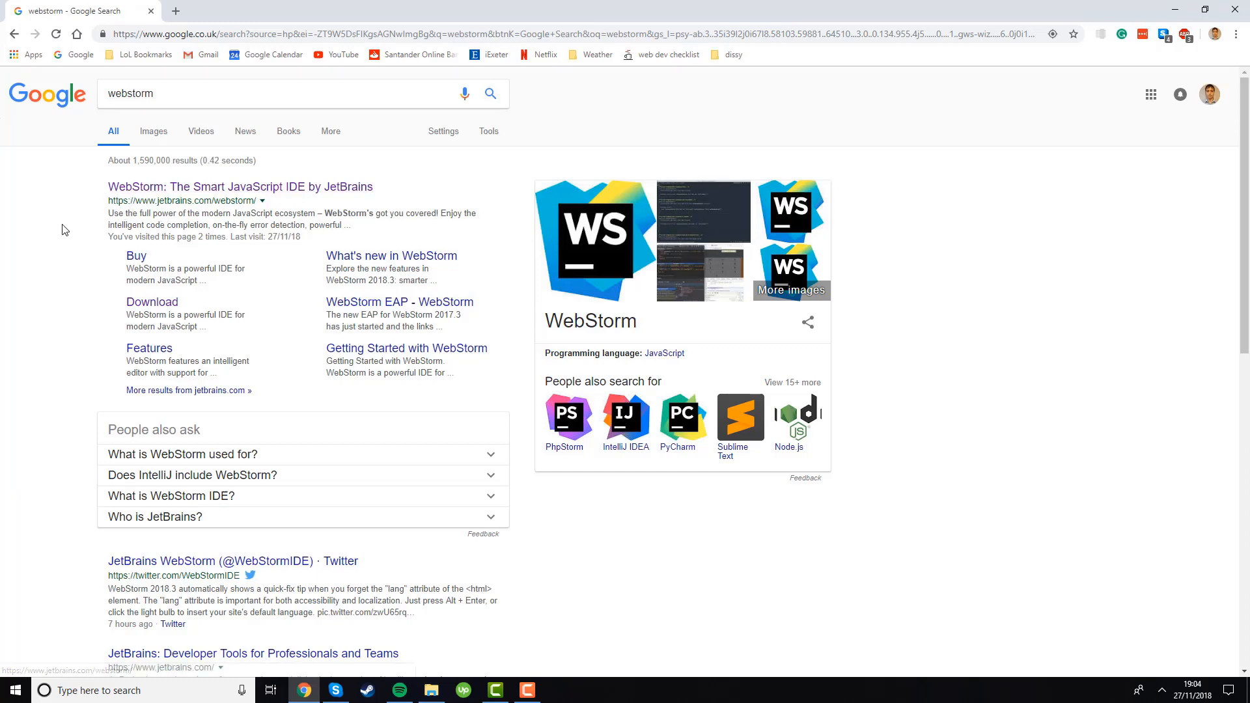
mouse_move(234, 206)
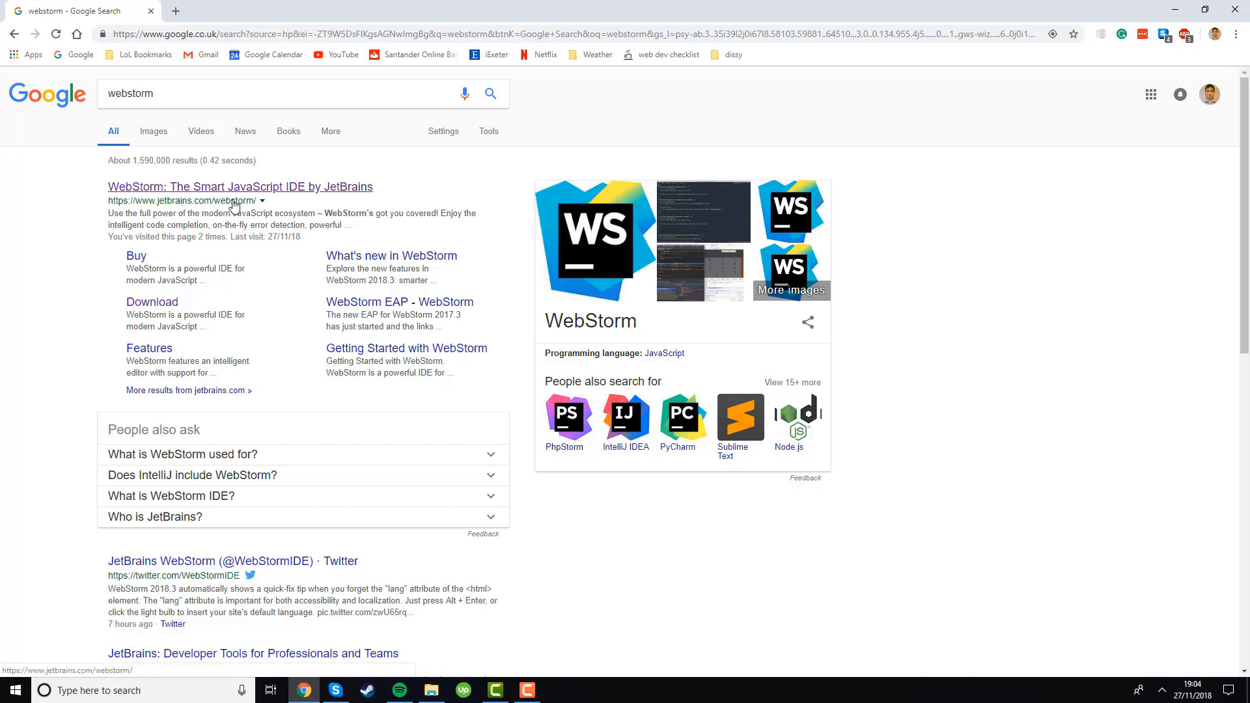
mouse_move(26, 244)
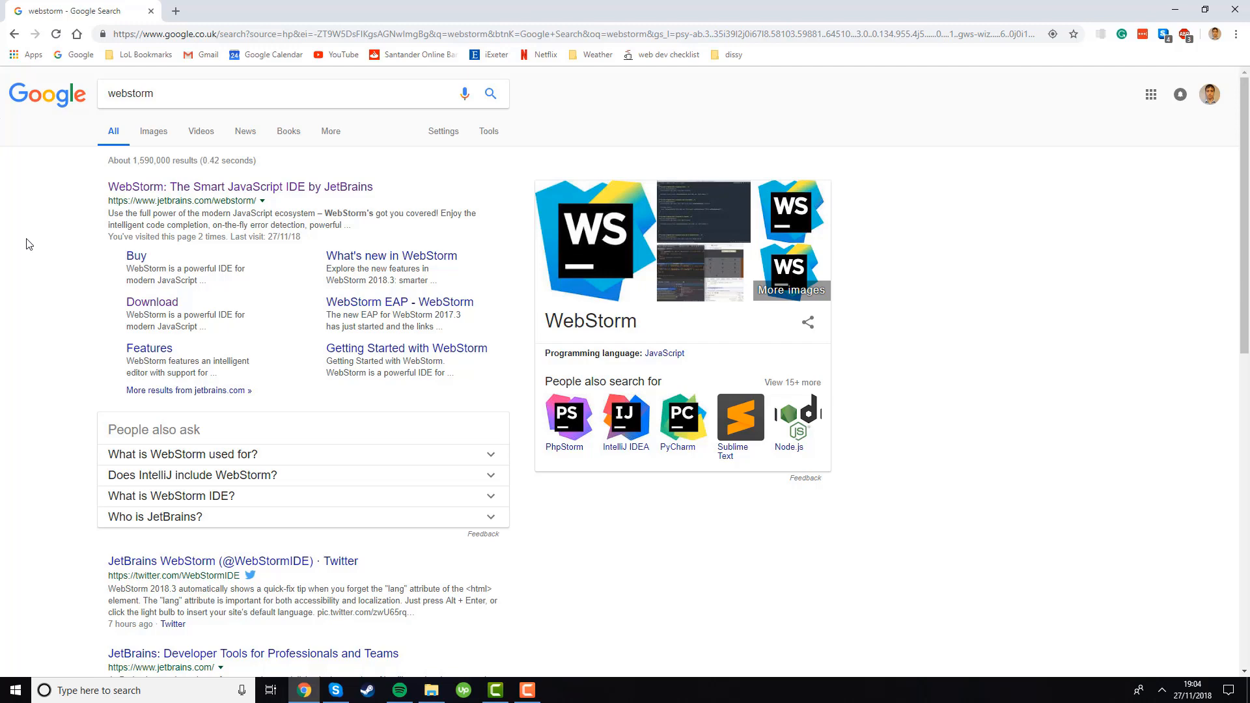
Open the jetbrains.com/webstorm page and get the WebStorm-2018.3 installer into the course folder.
left_click(239, 186)
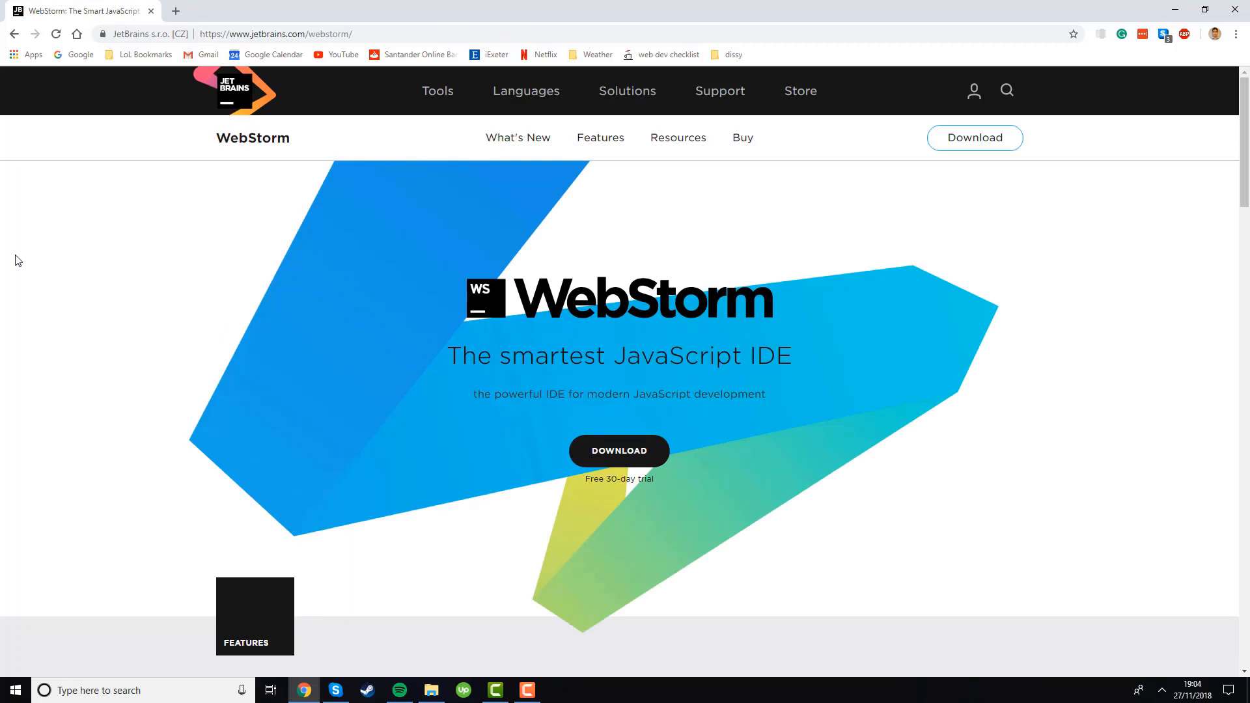
mouse_move(761, 461)
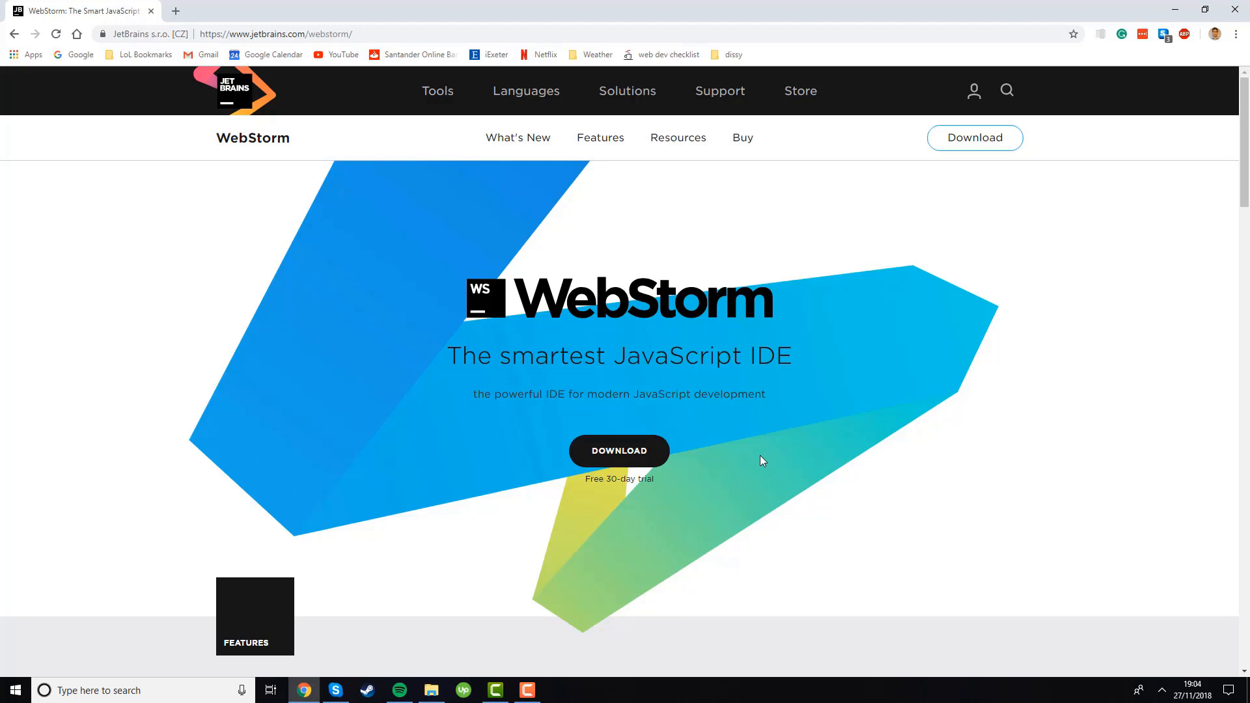
mouse_move(750, 467)
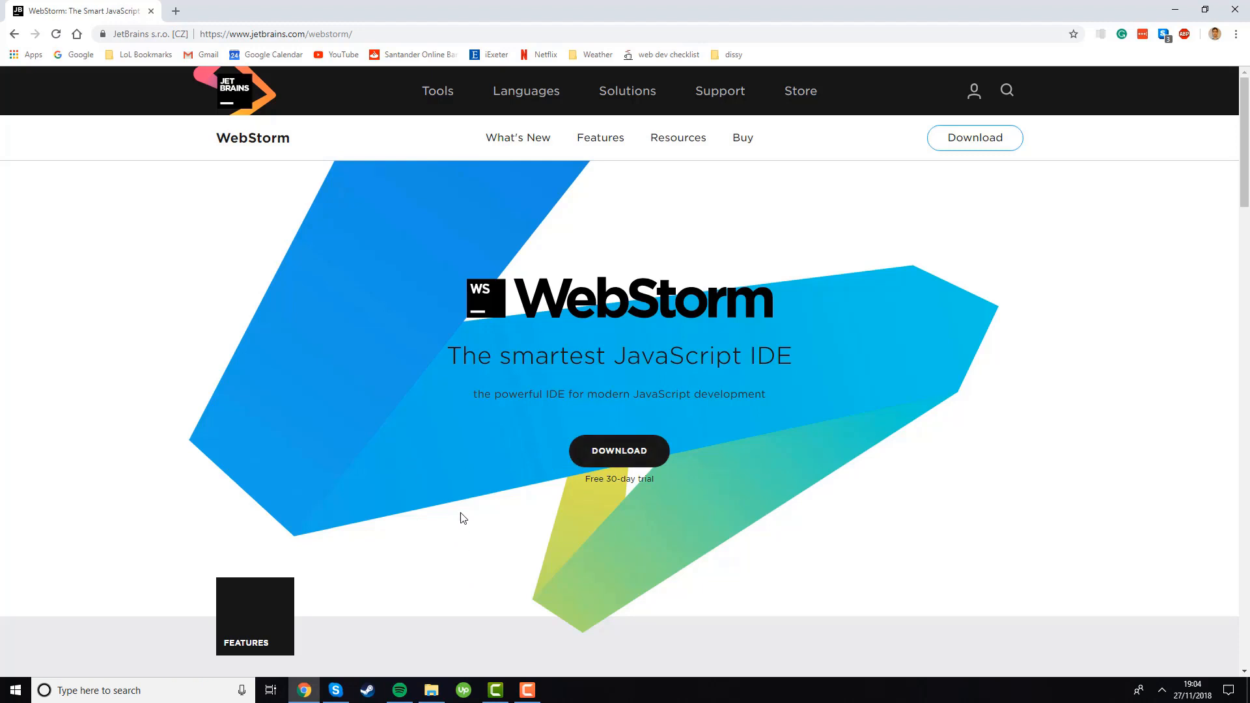
left_click(431, 690)
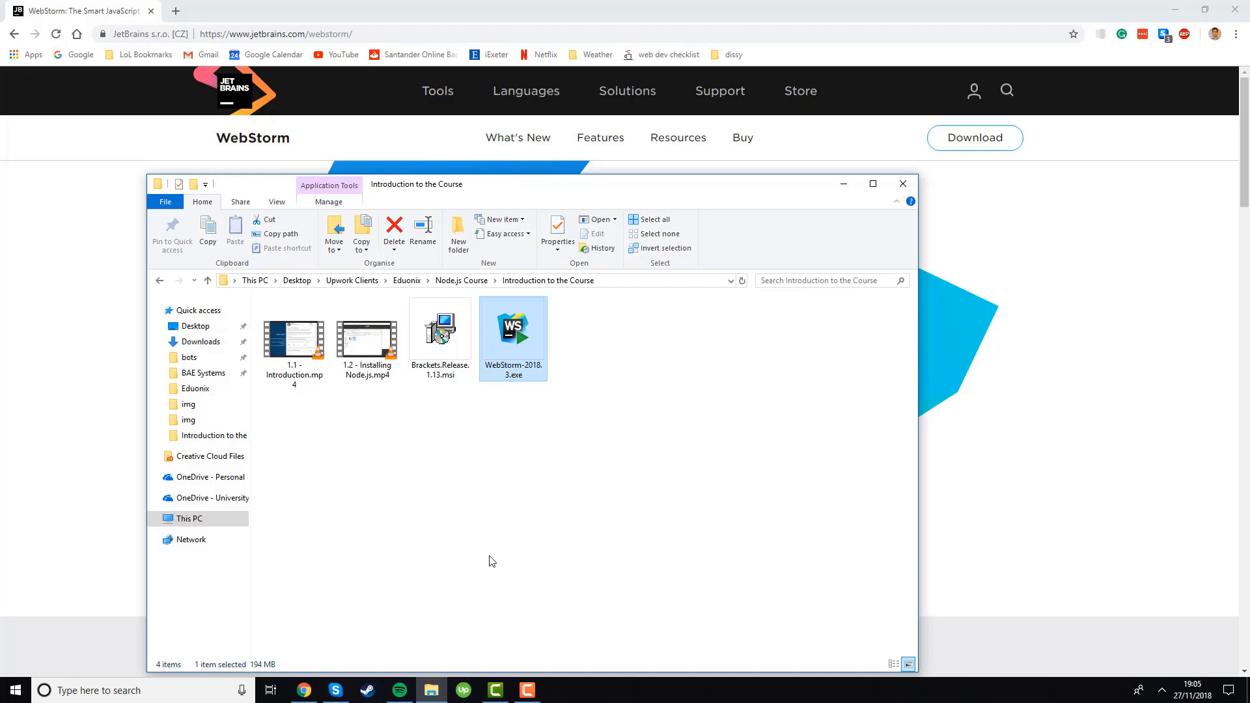
mouse_move(511, 343)
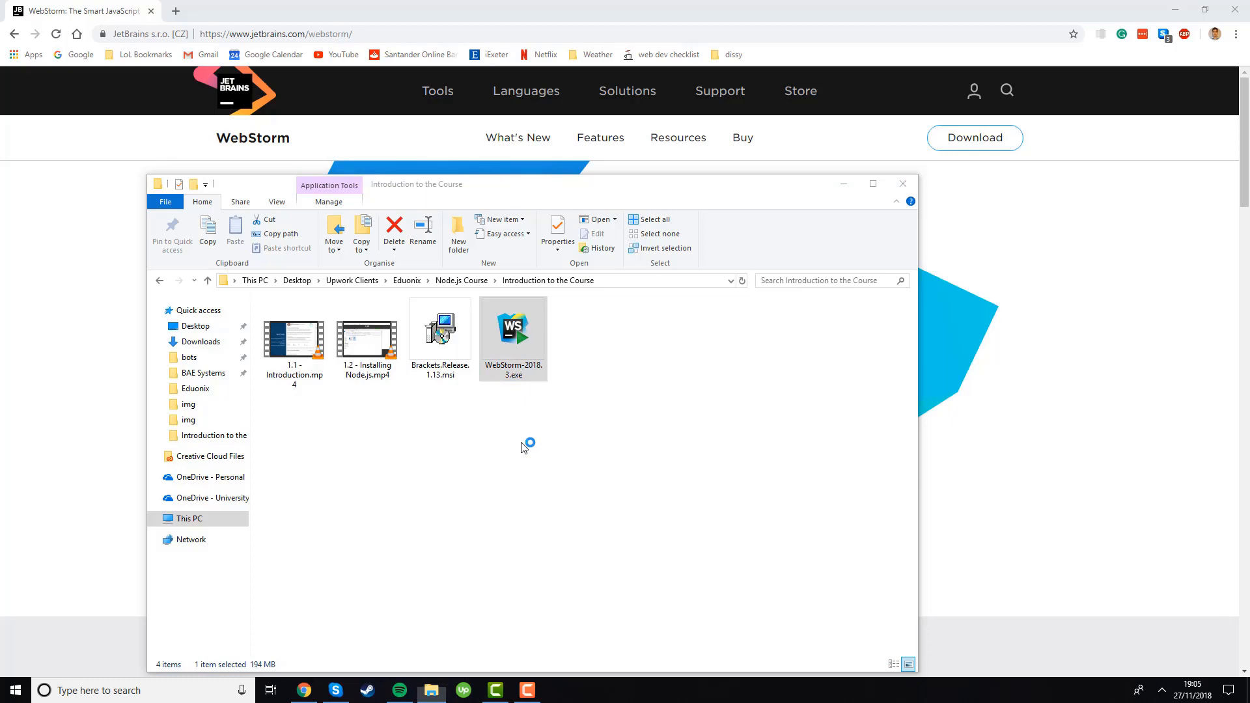
Run WebStorm-2018.3.exe and advance past the setup Welcome page.
double_click(512, 326)
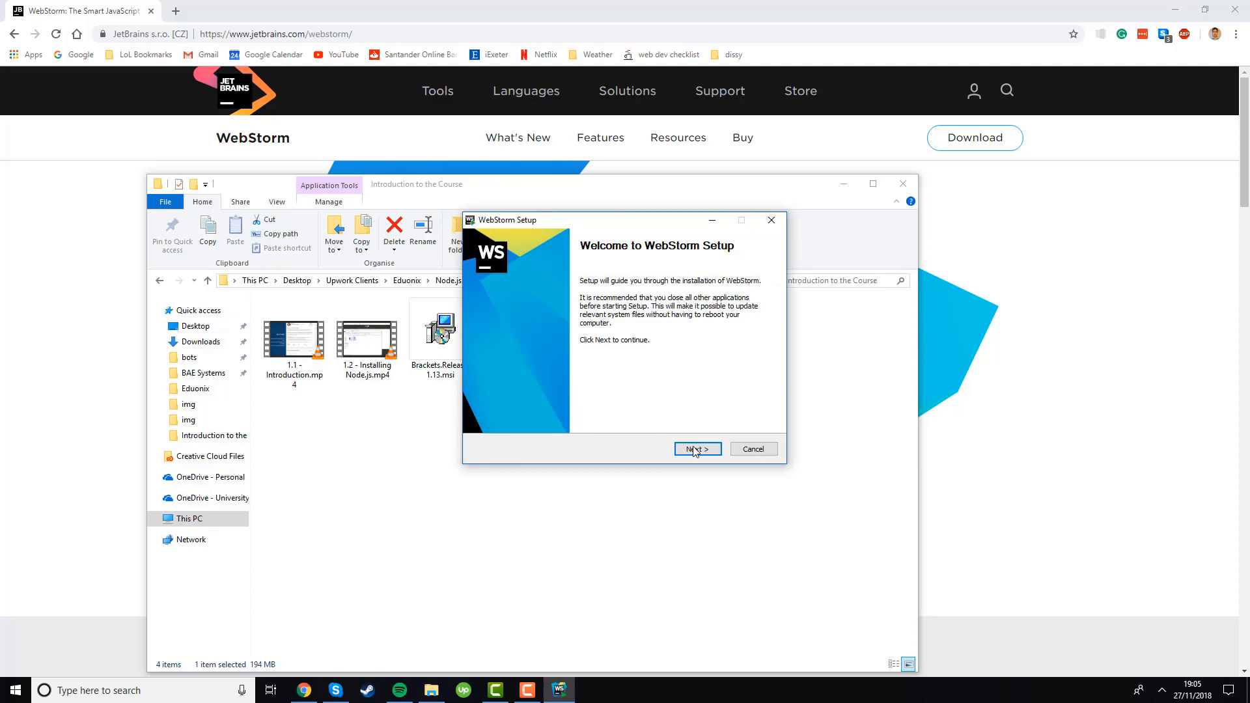
left_click(696, 448)
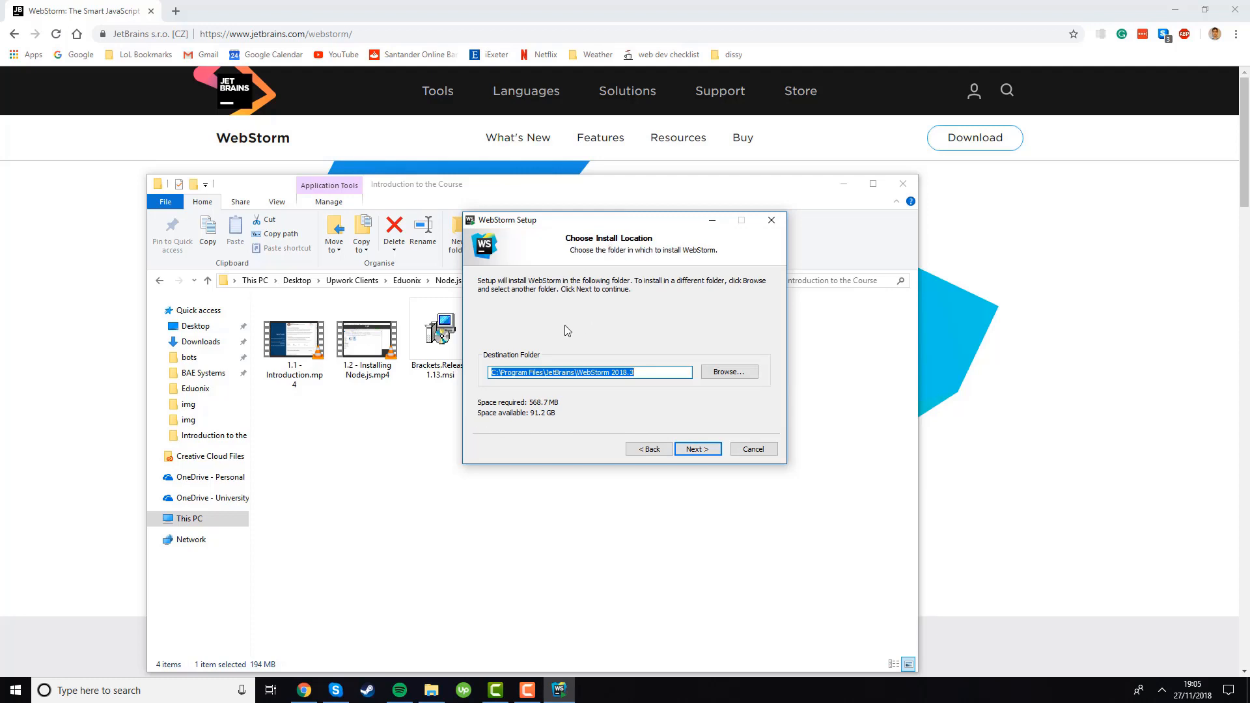
mouse_move(643, 328)
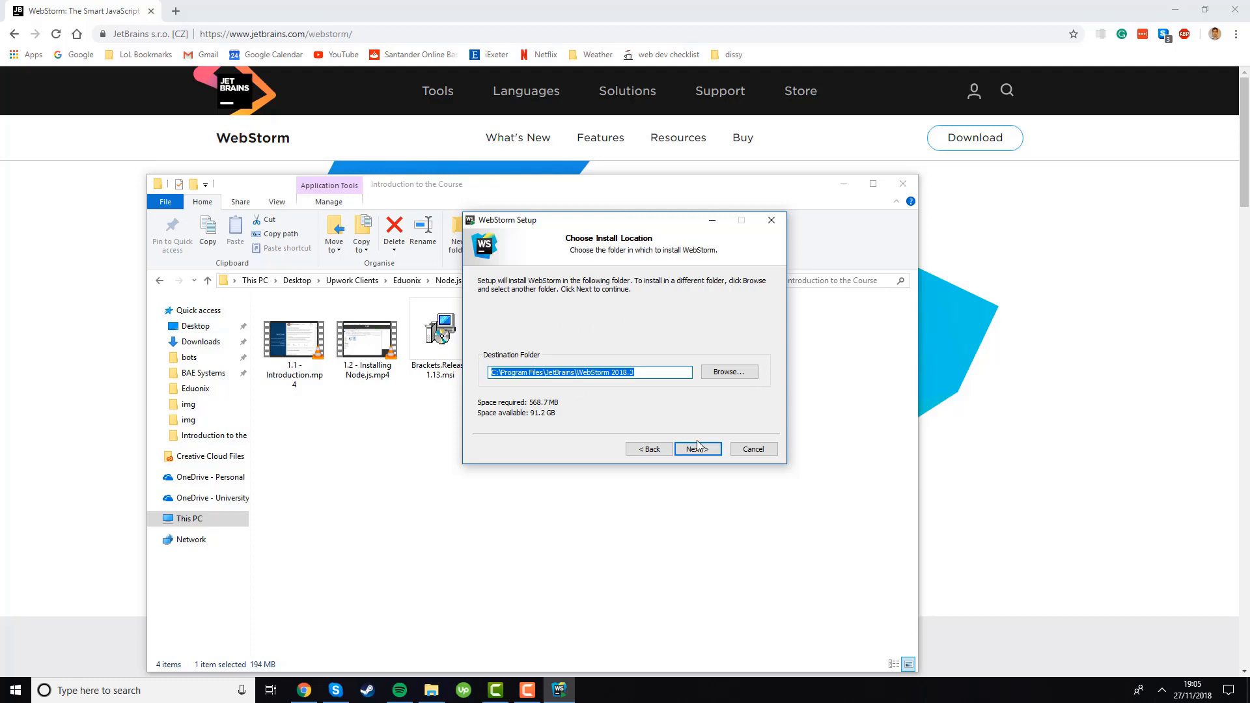
Keep the default folder, add a 64-bit launcher, and associate .js, .css, .html, .json files.
left_click(696, 449)
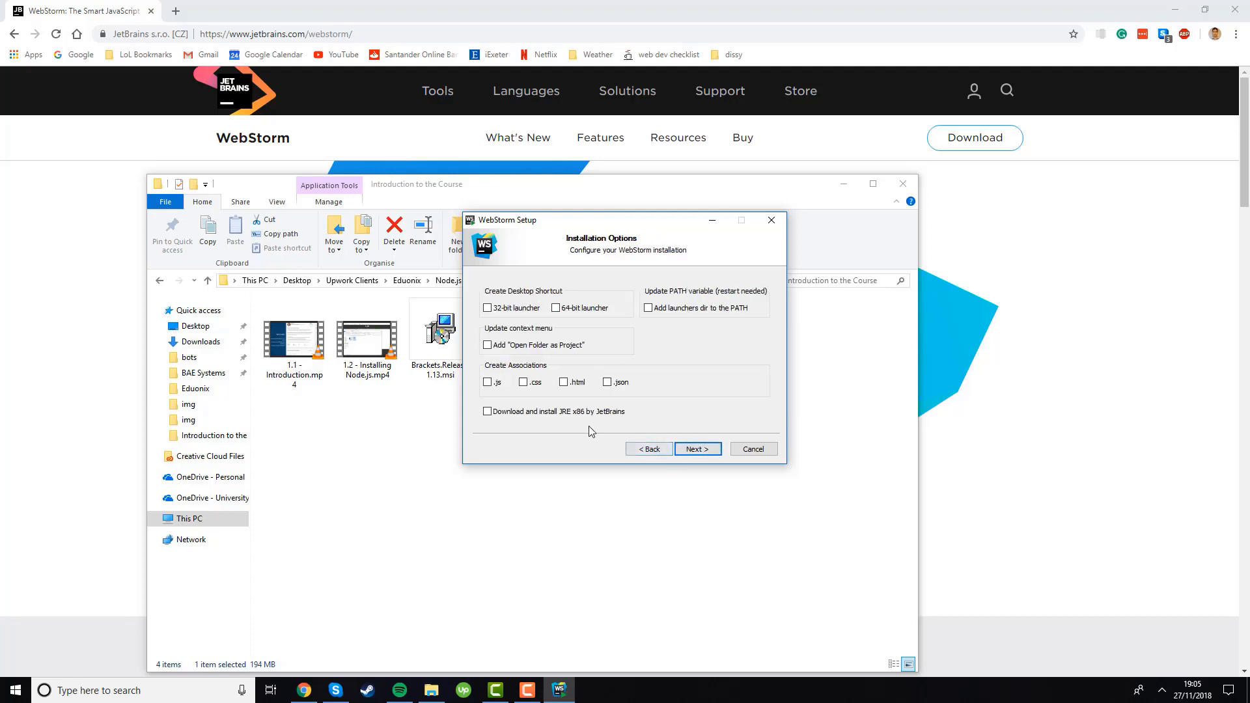
mouse_move(739, 394)
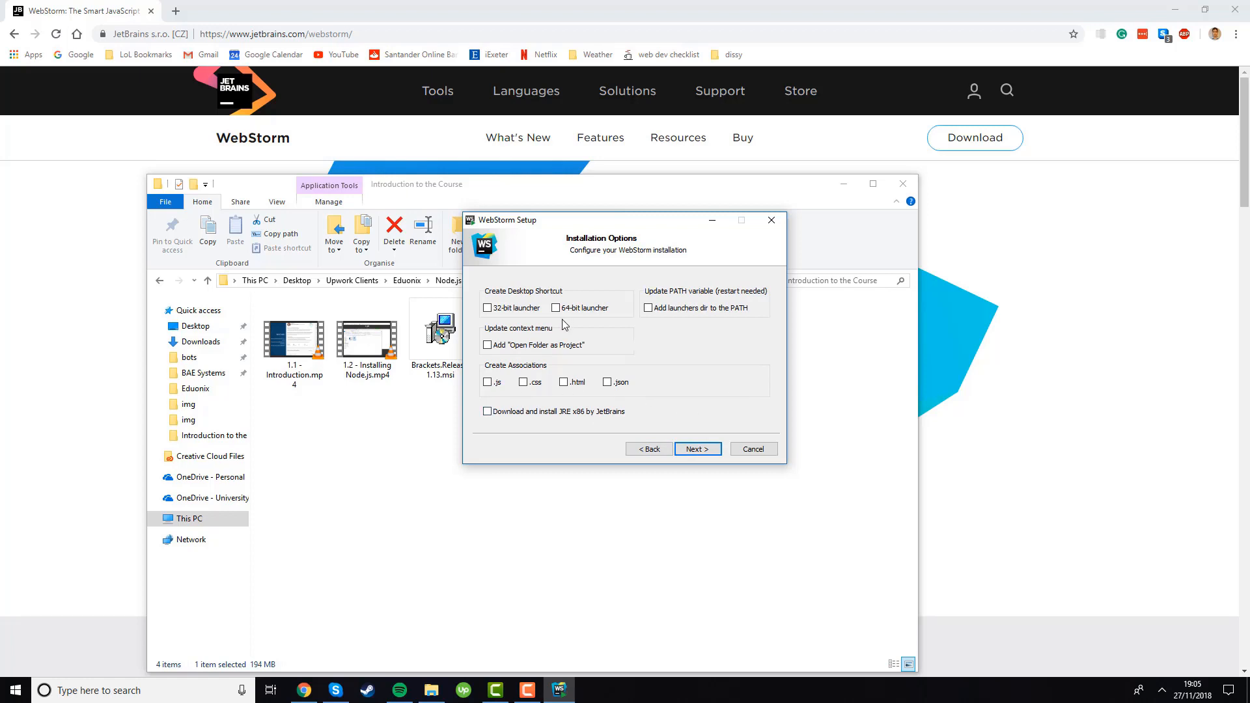
left_click(555, 308)
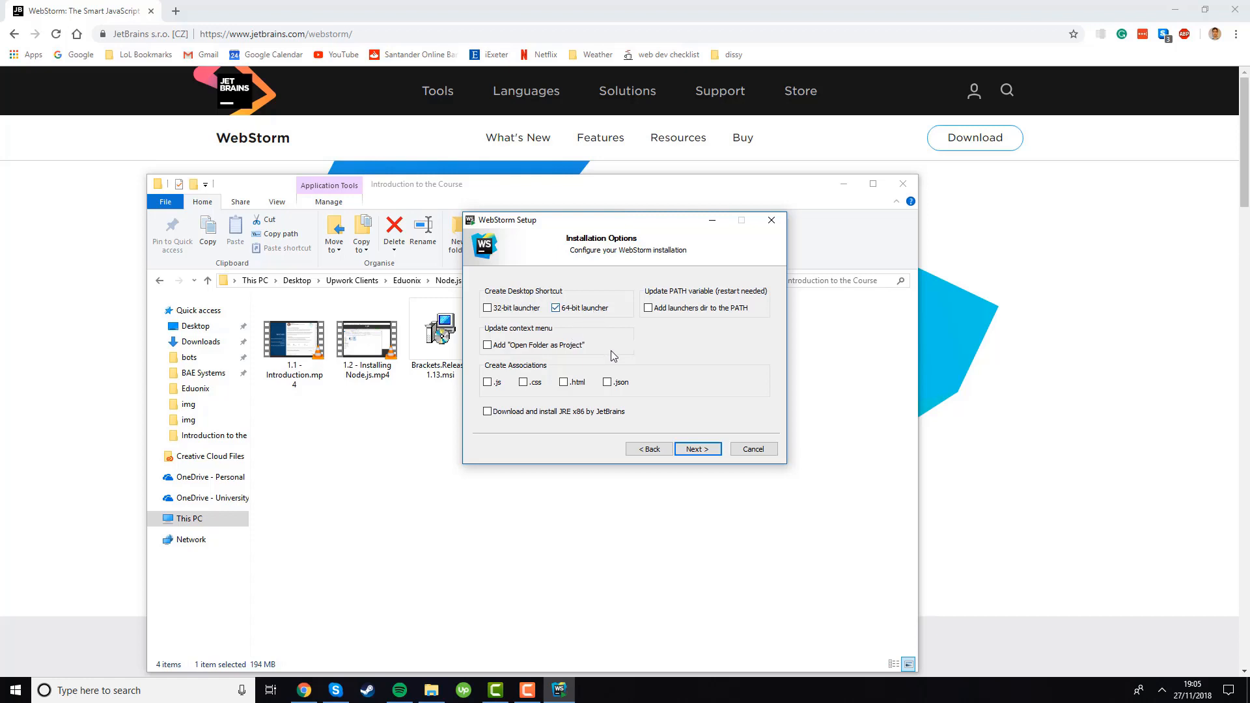
mouse_move(662, 376)
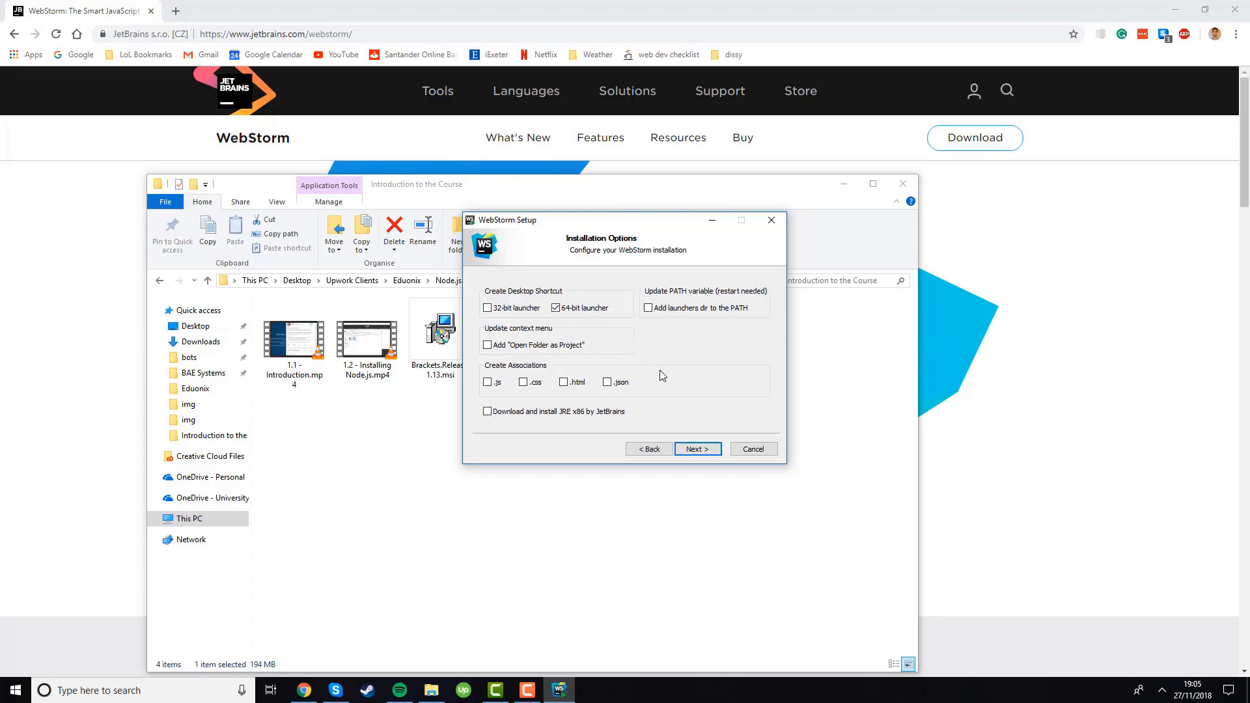
mouse_move(426, 301)
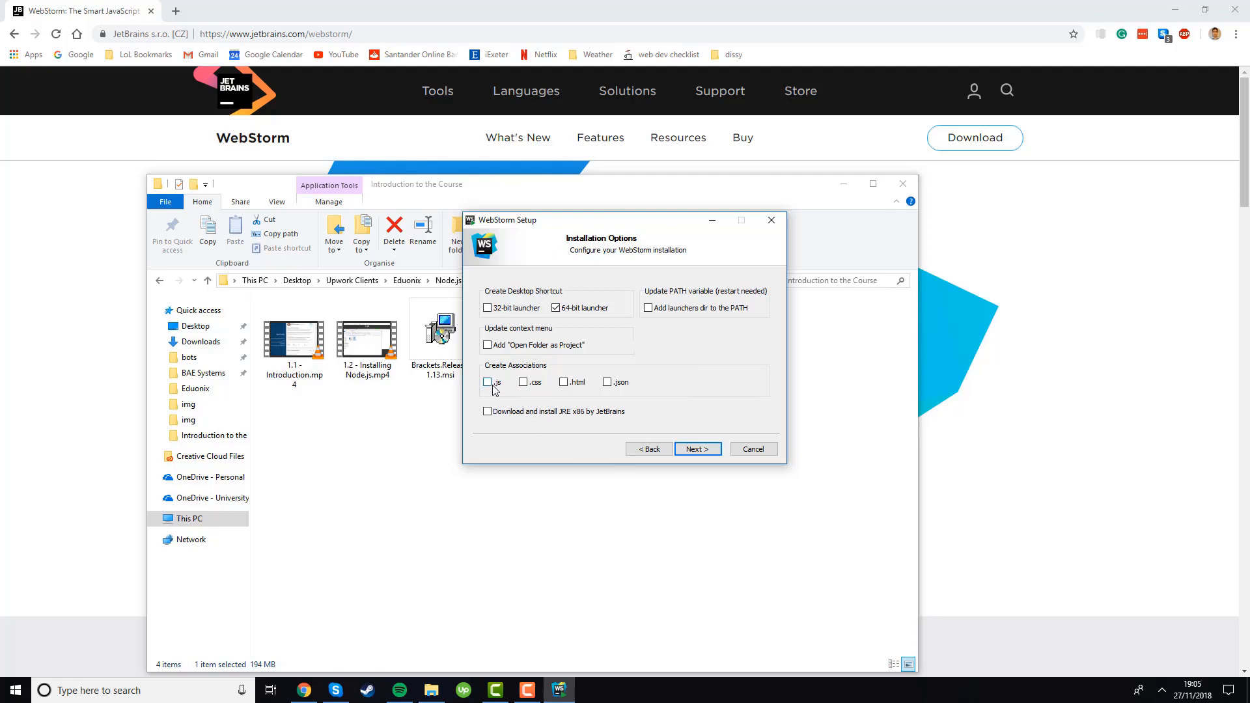
left_click(523, 382)
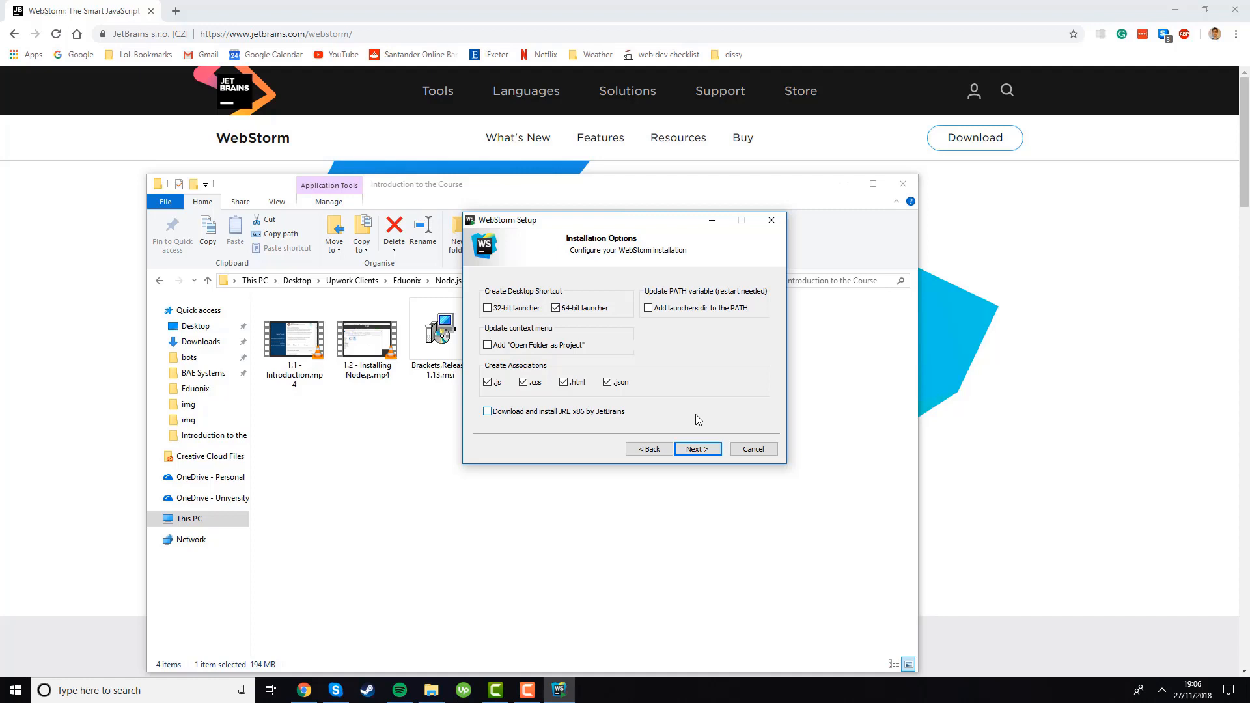
mouse_move(688, 422)
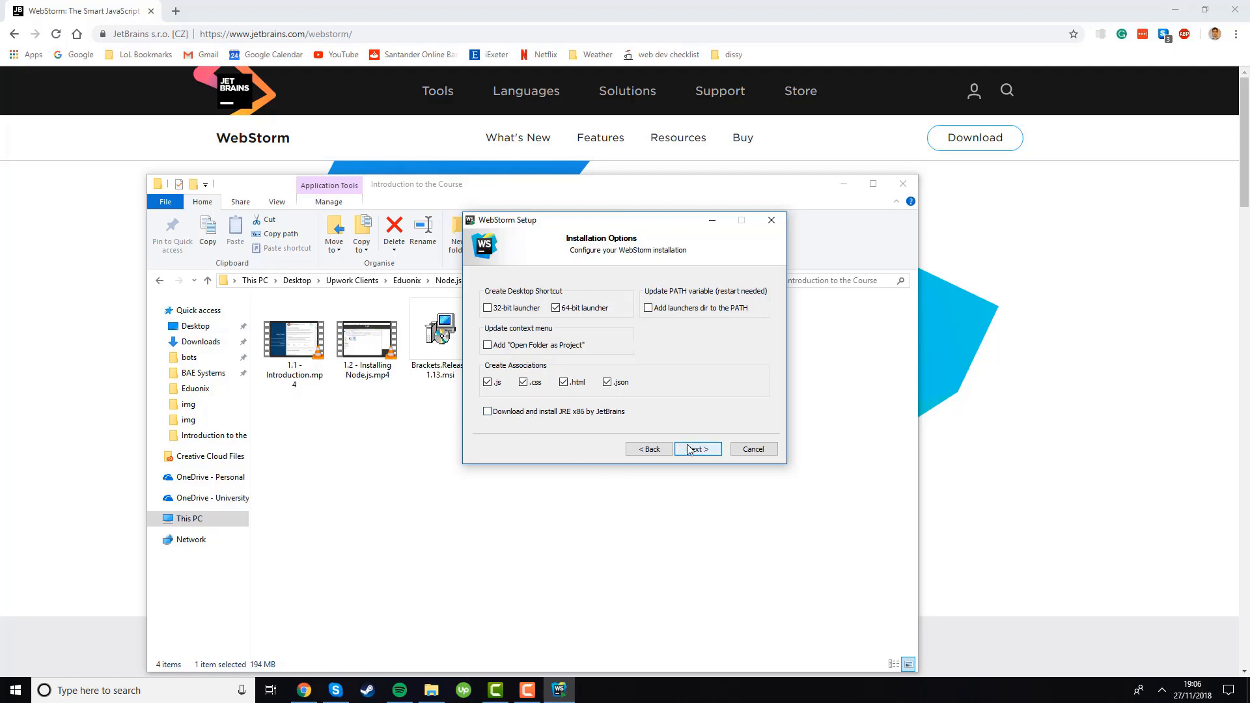
left_click(696, 449)
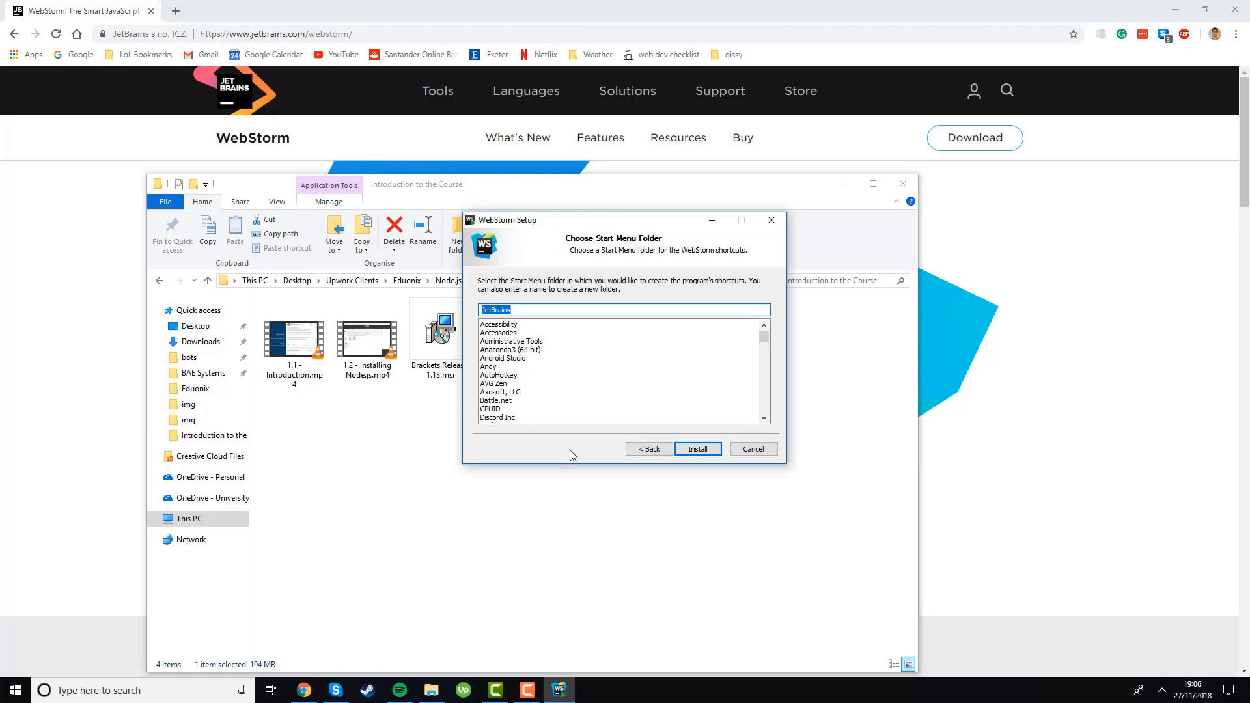
mouse_move(534, 360)
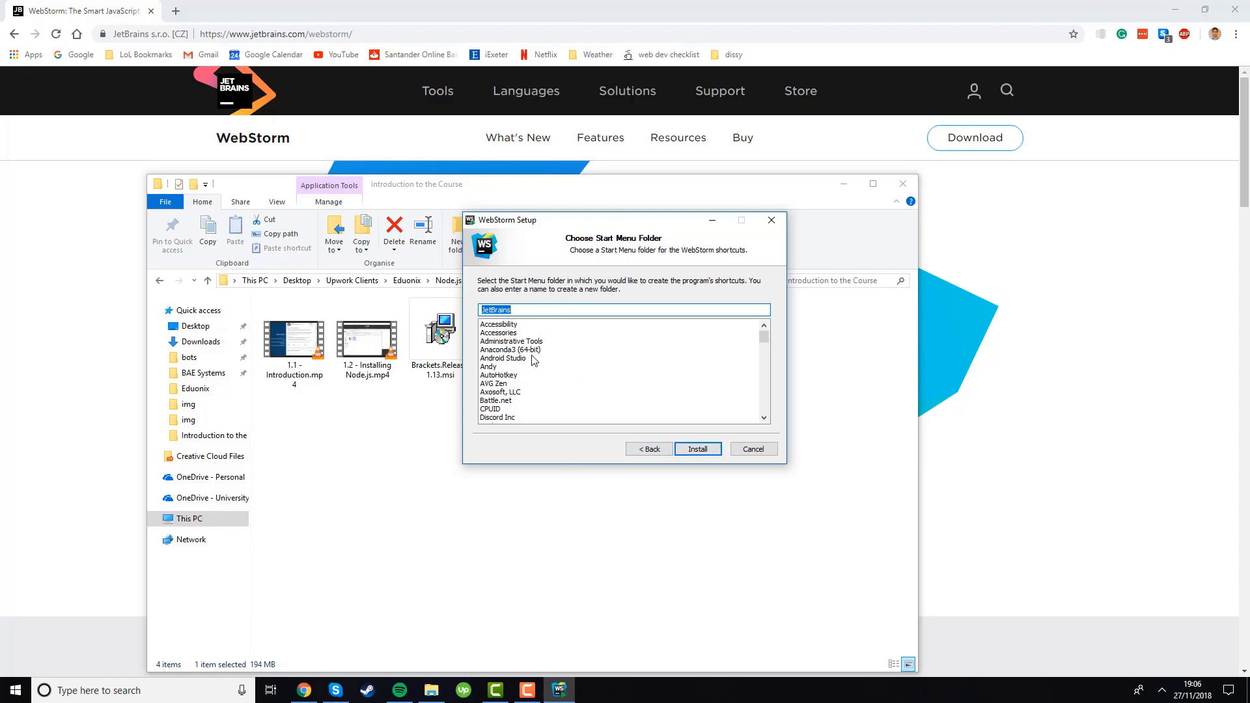
mouse_move(557, 375)
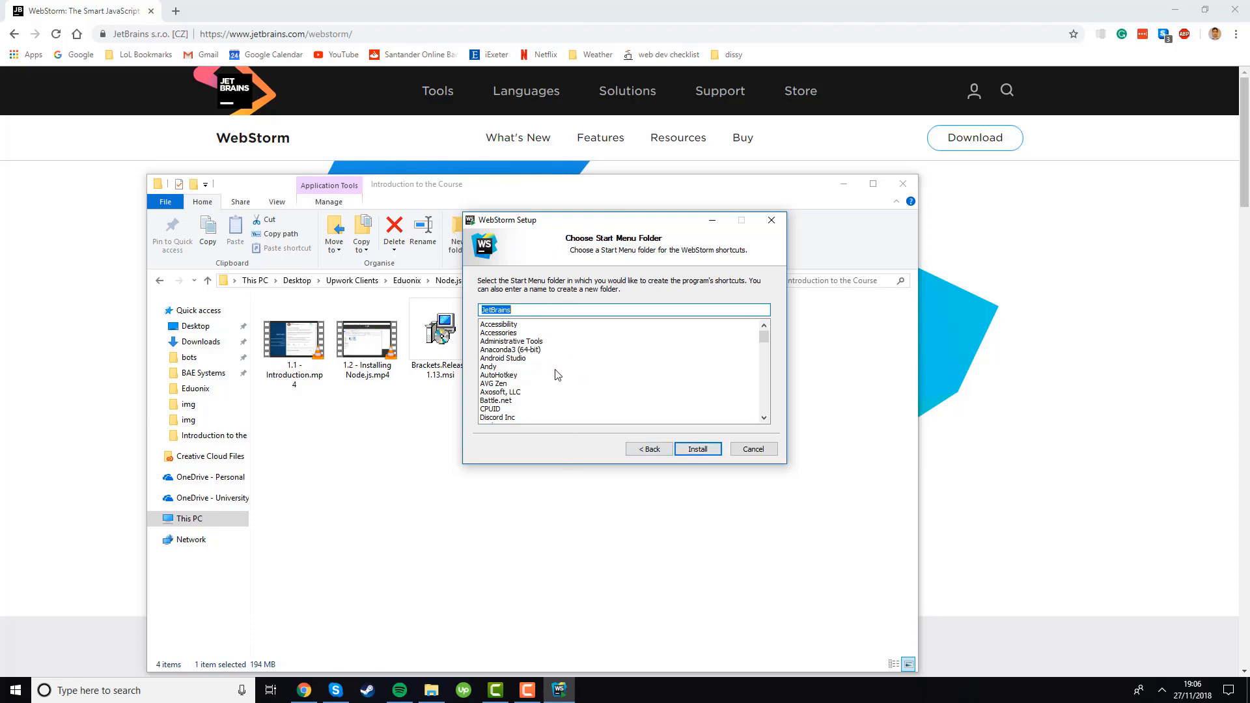
mouse_move(682, 419)
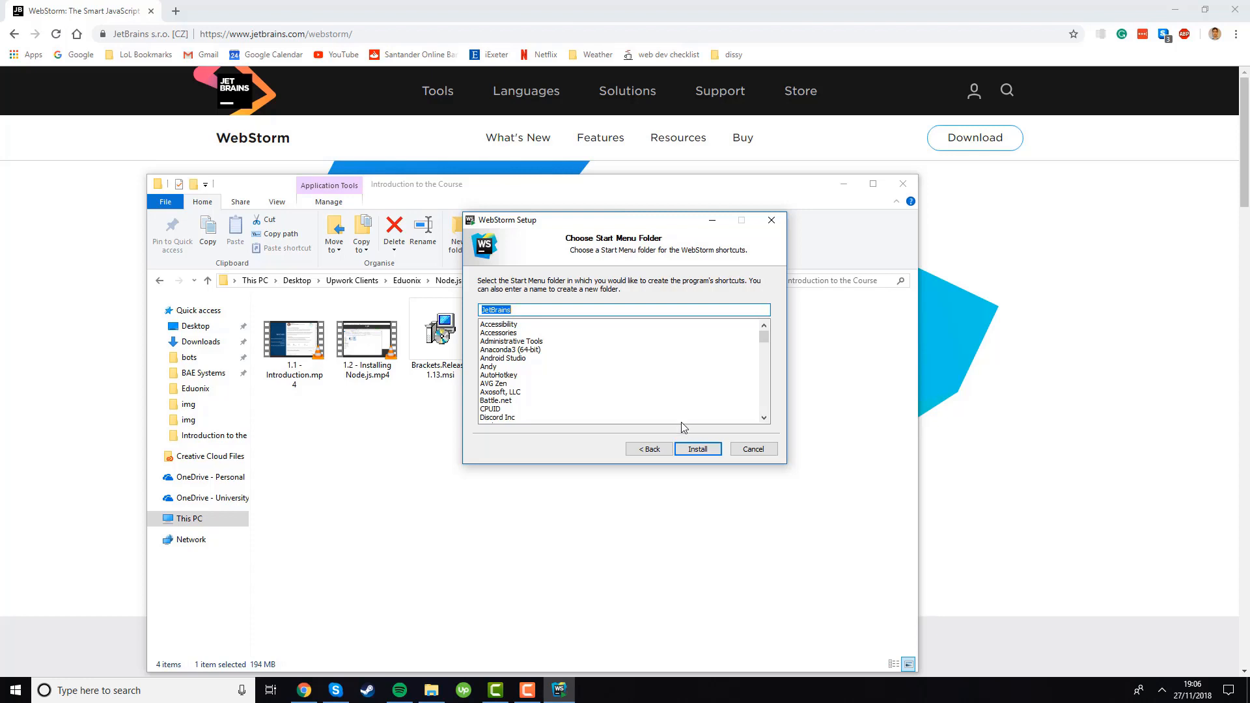
Install WebStorm into the default JetBrains Start Menu folder.
left_click(696, 448)
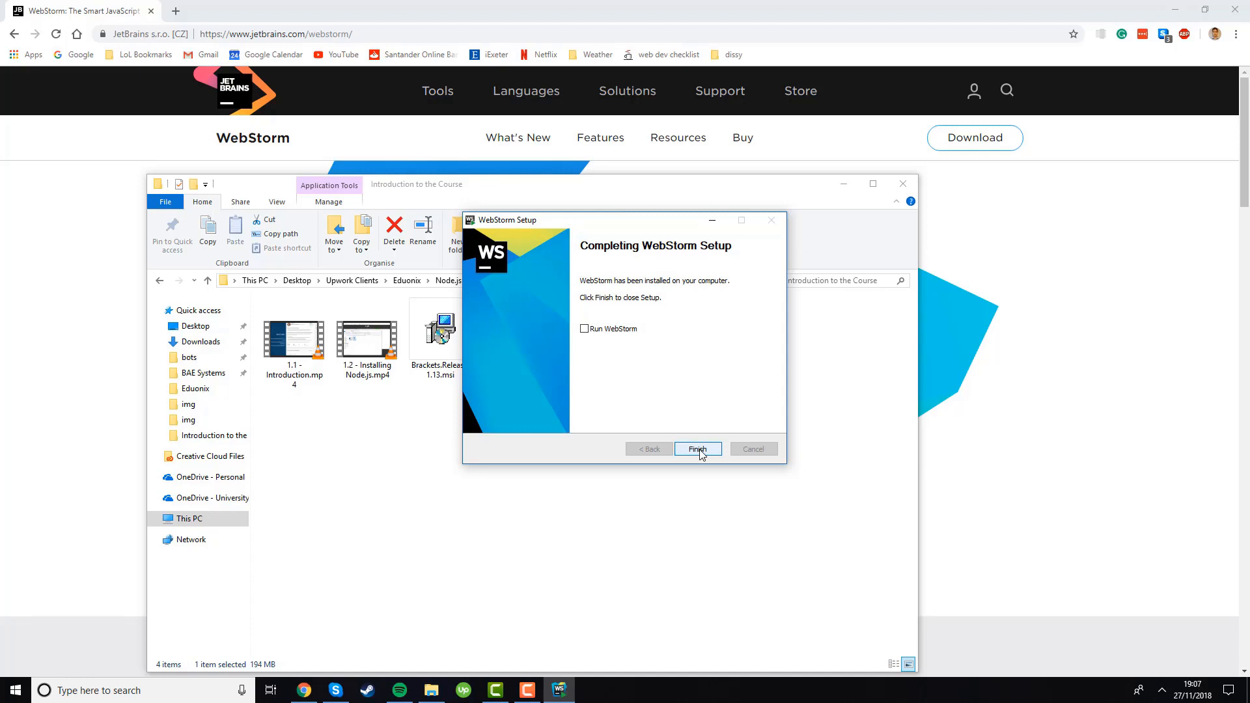
Finish the installer with 'Run WebStorm' ticked.
left_click(584, 328)
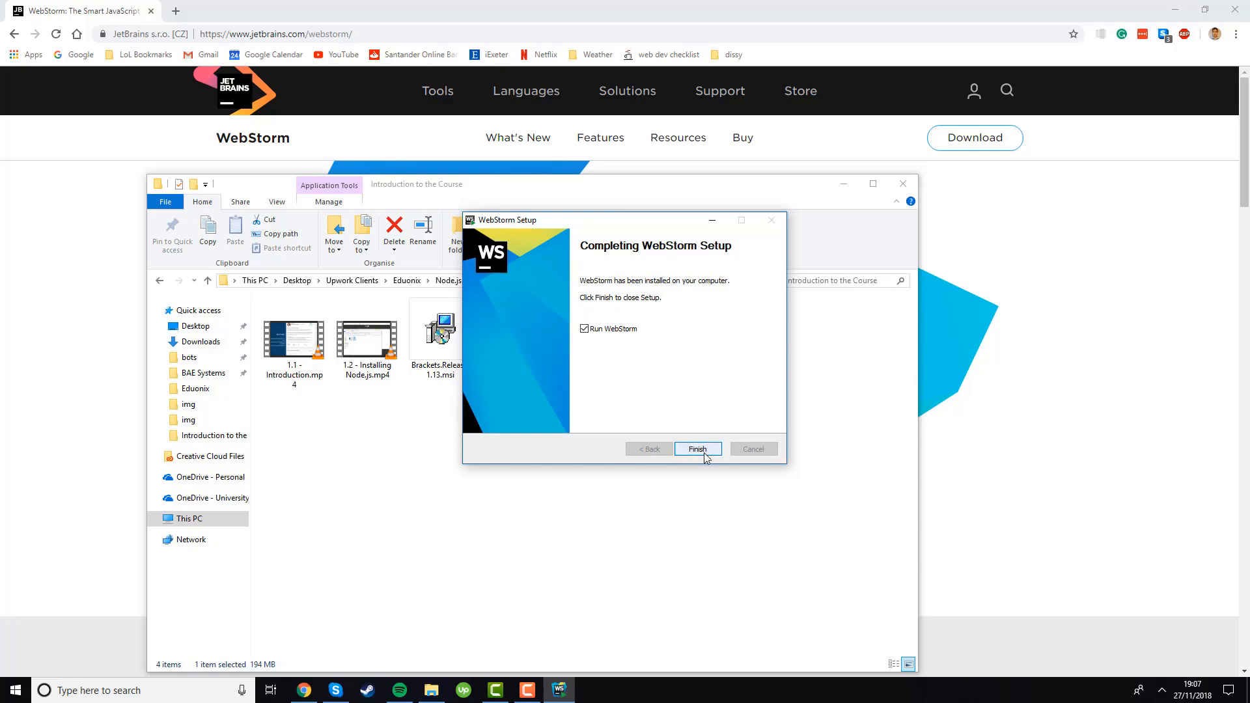
left_click(696, 449)
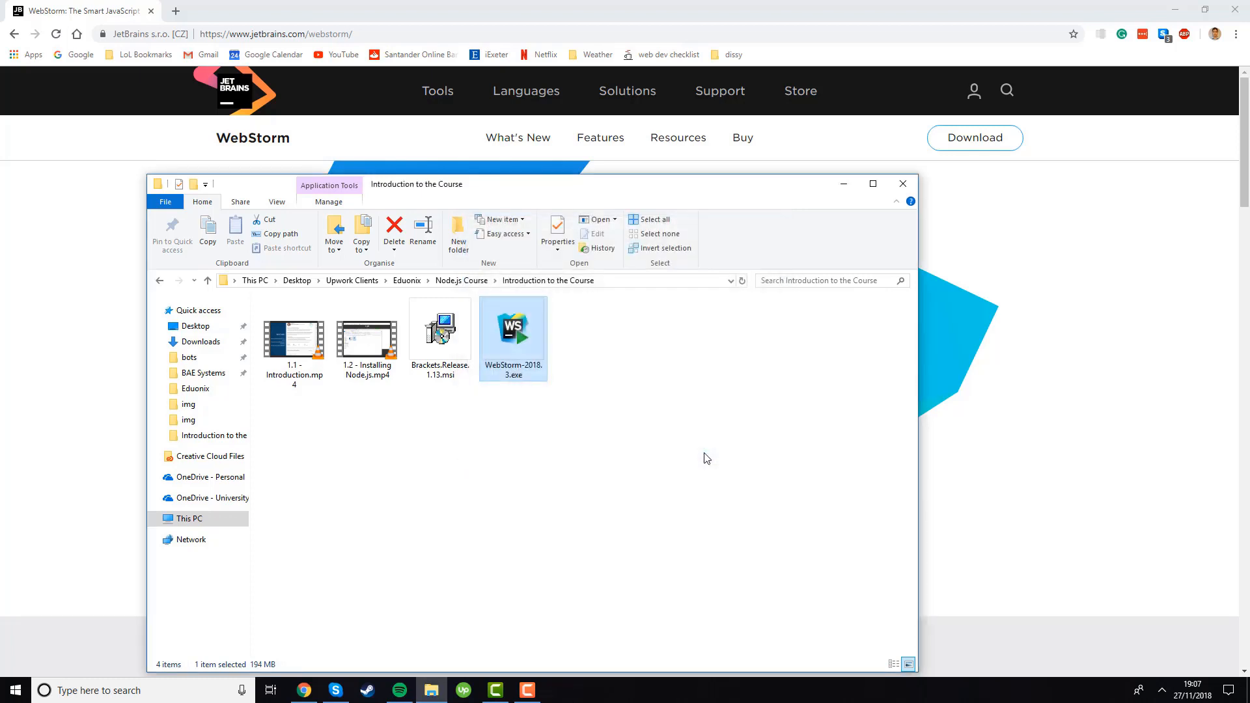
double_click(512, 327)
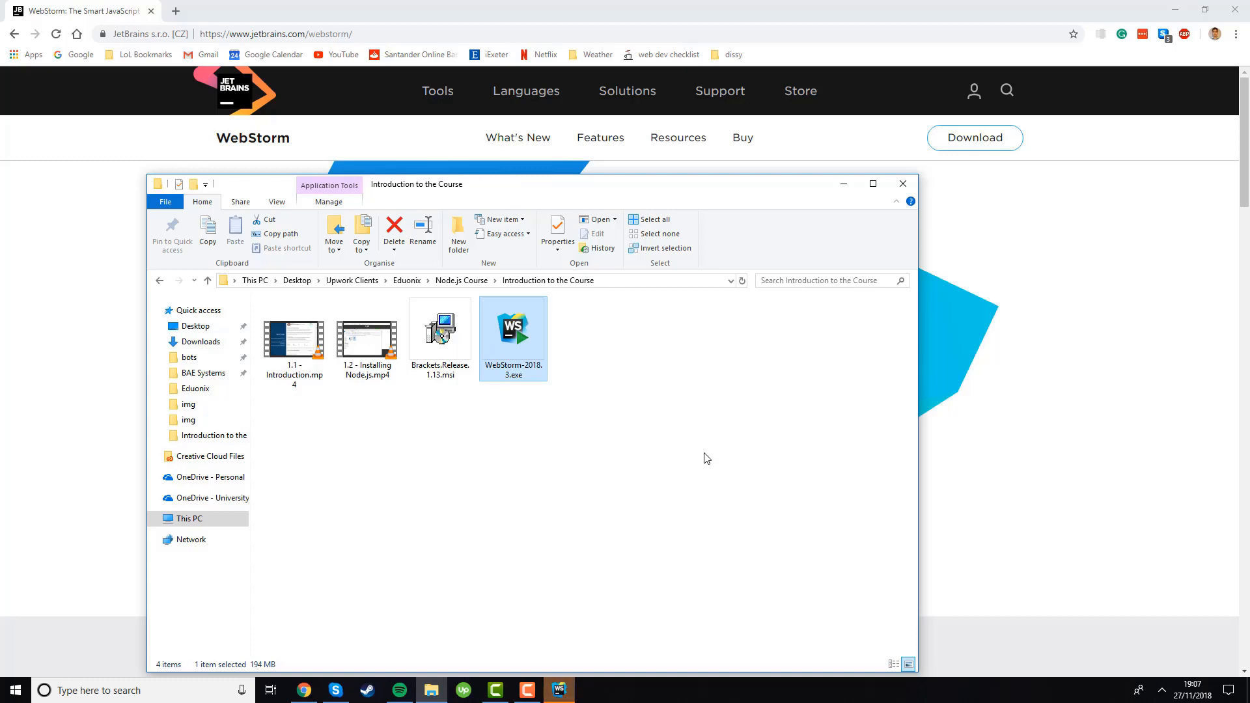
Launch WebStorm and import settings from the previous WebStorm2017.2 version.
double_click(512, 329)
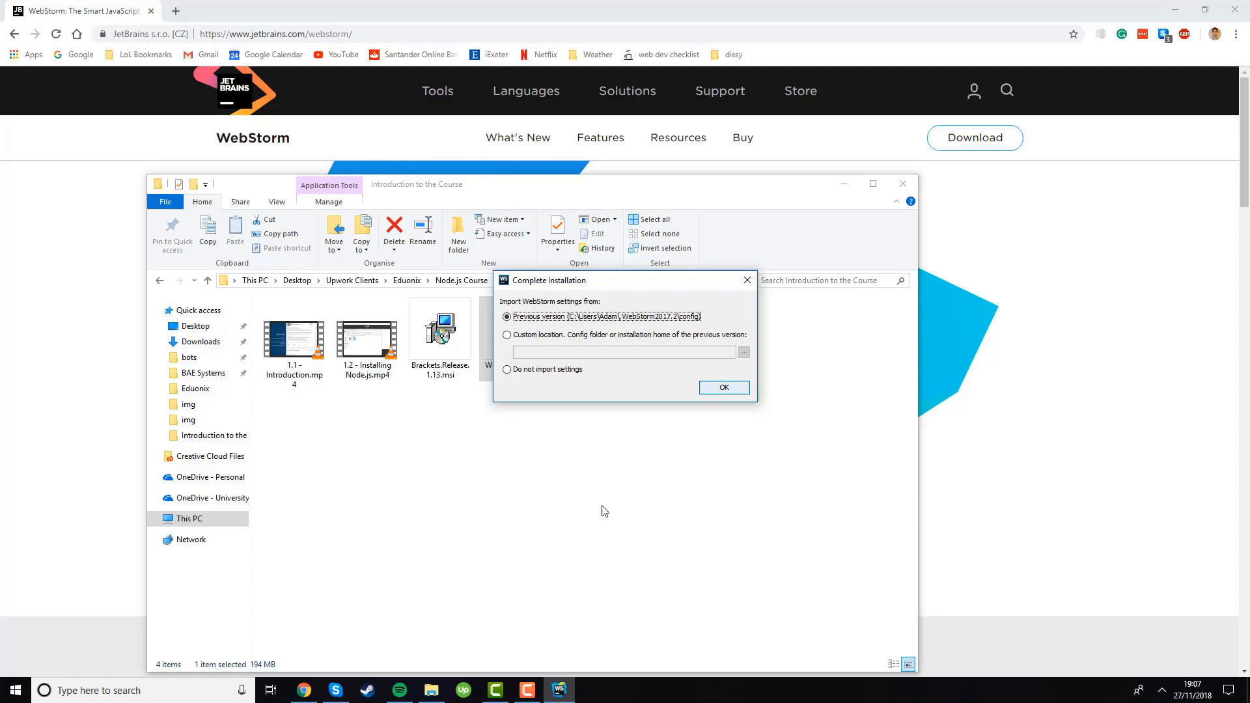
mouse_move(588, 324)
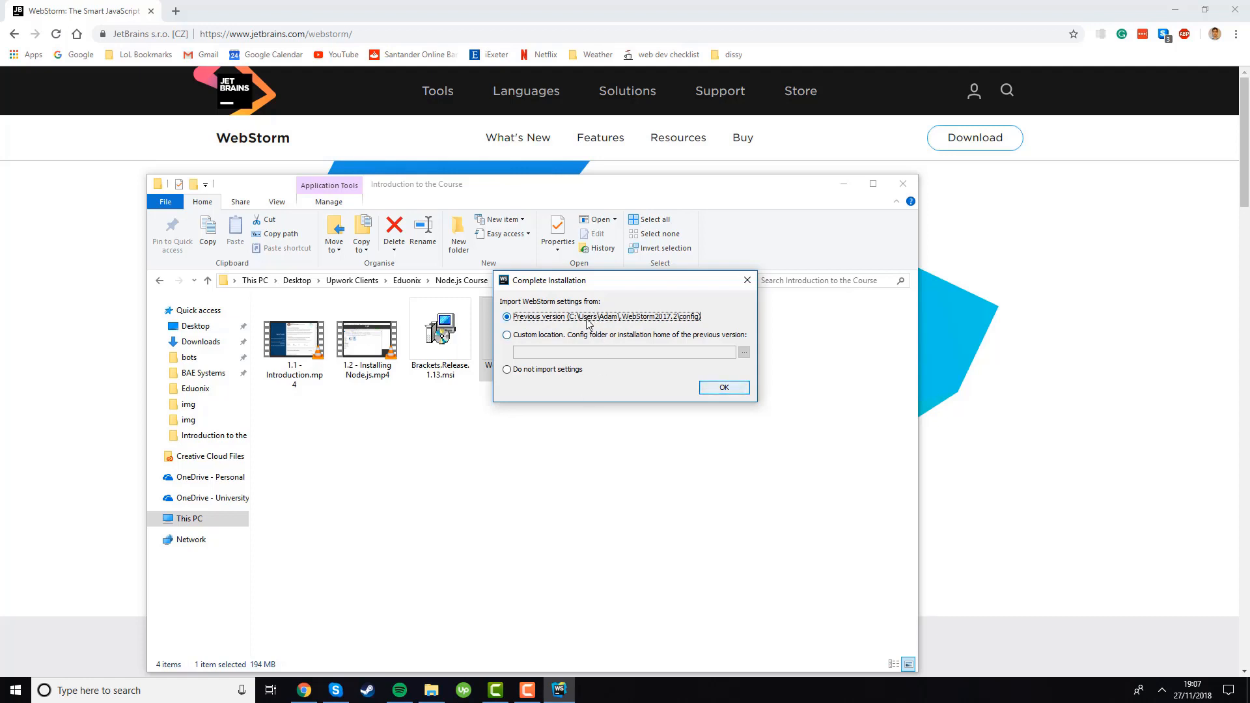
mouse_move(526, 473)
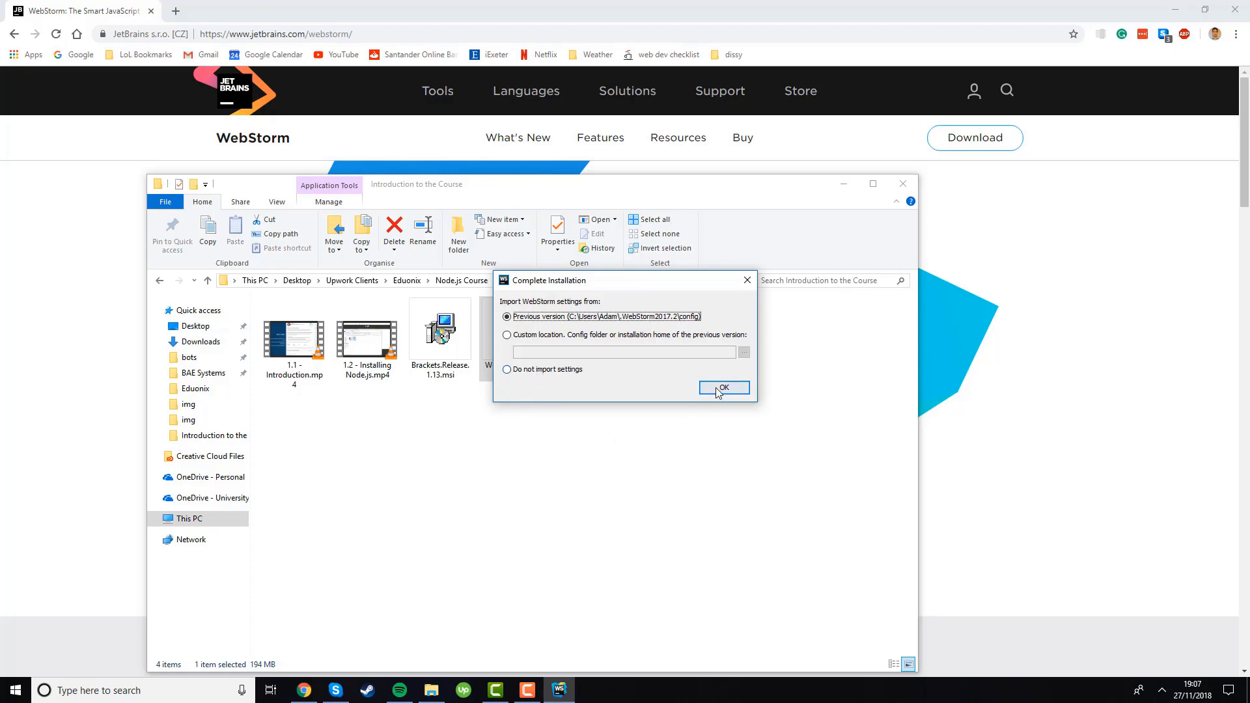
left_click(722, 387)
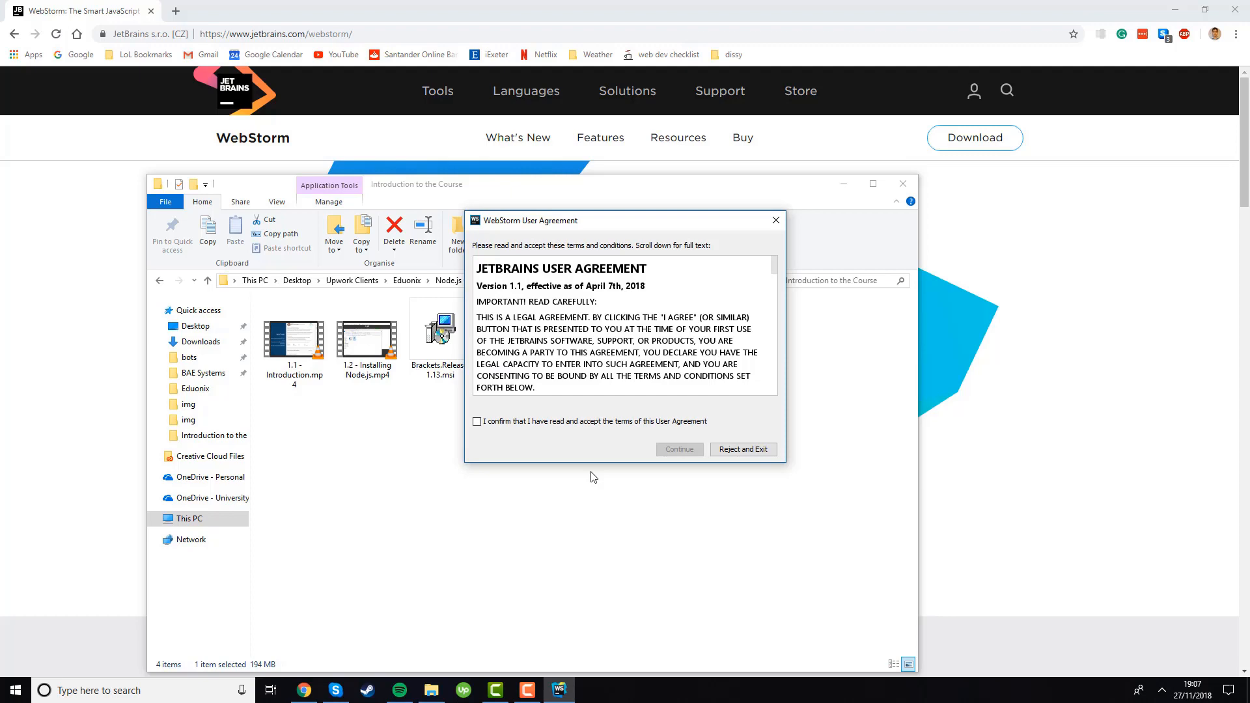
Accept the user agreement and choose Send Usage Statistics.
left_click(476, 421)
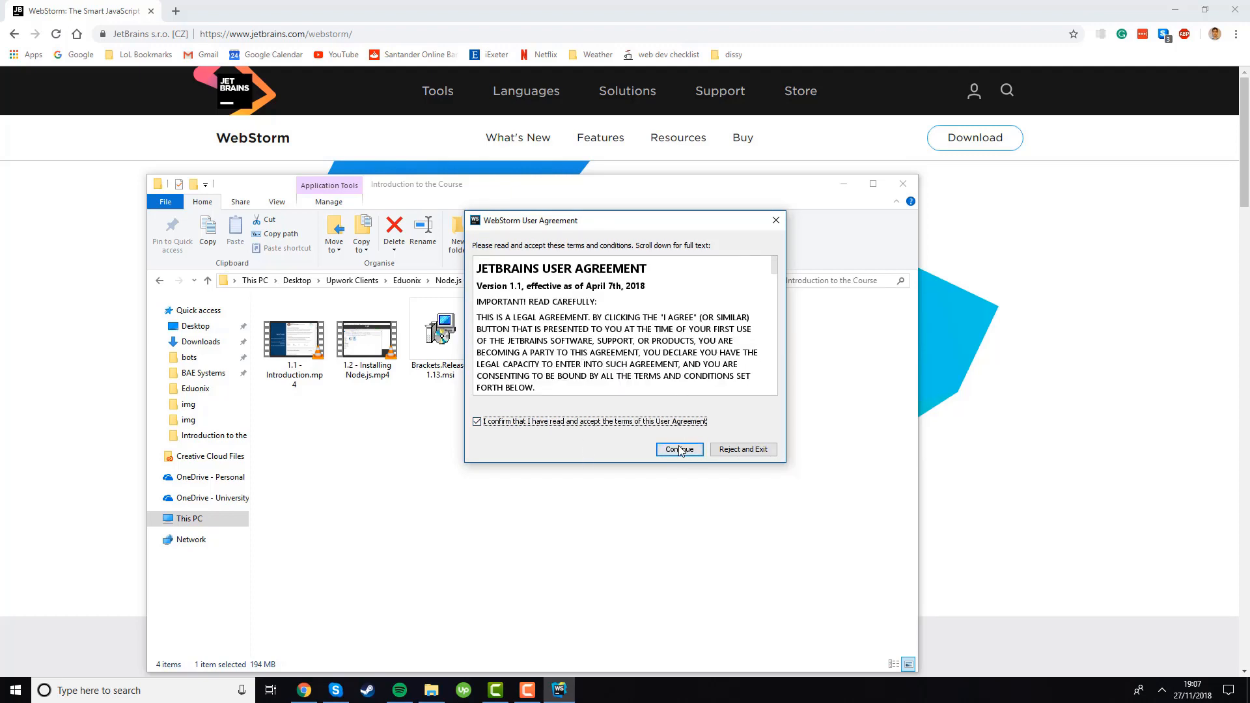
left_click(678, 448)
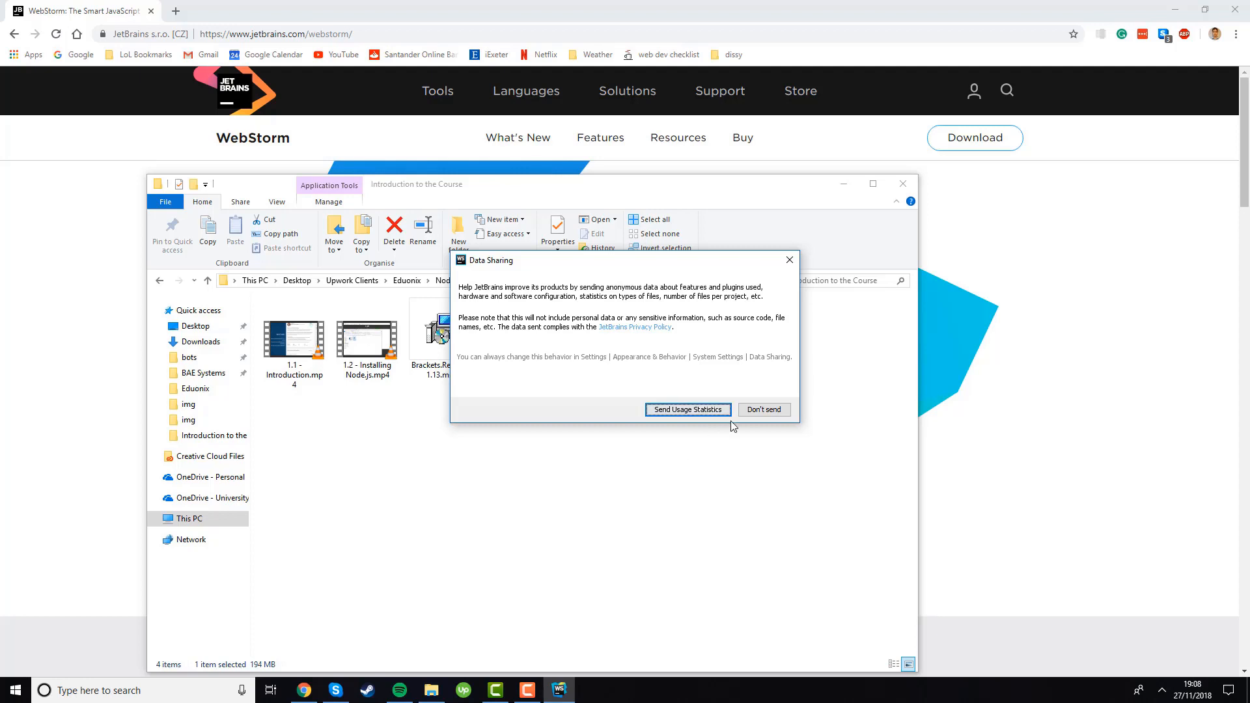
mouse_move(720, 485)
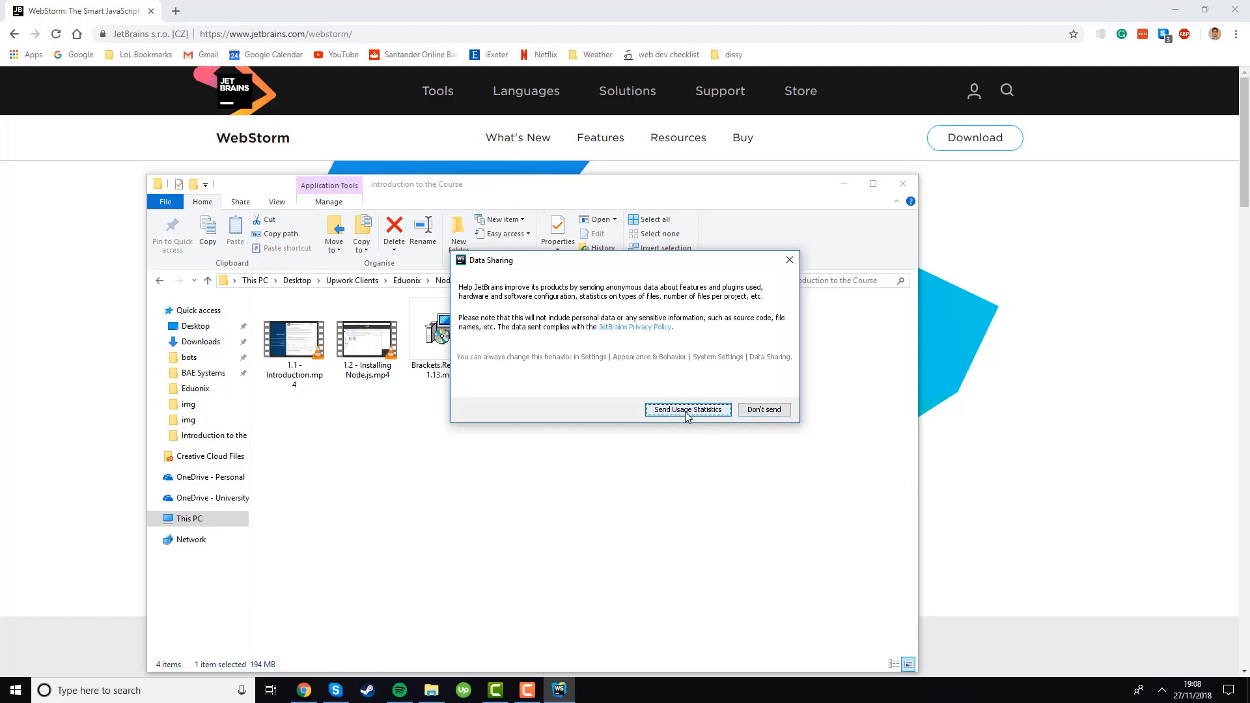
left_click(686, 409)
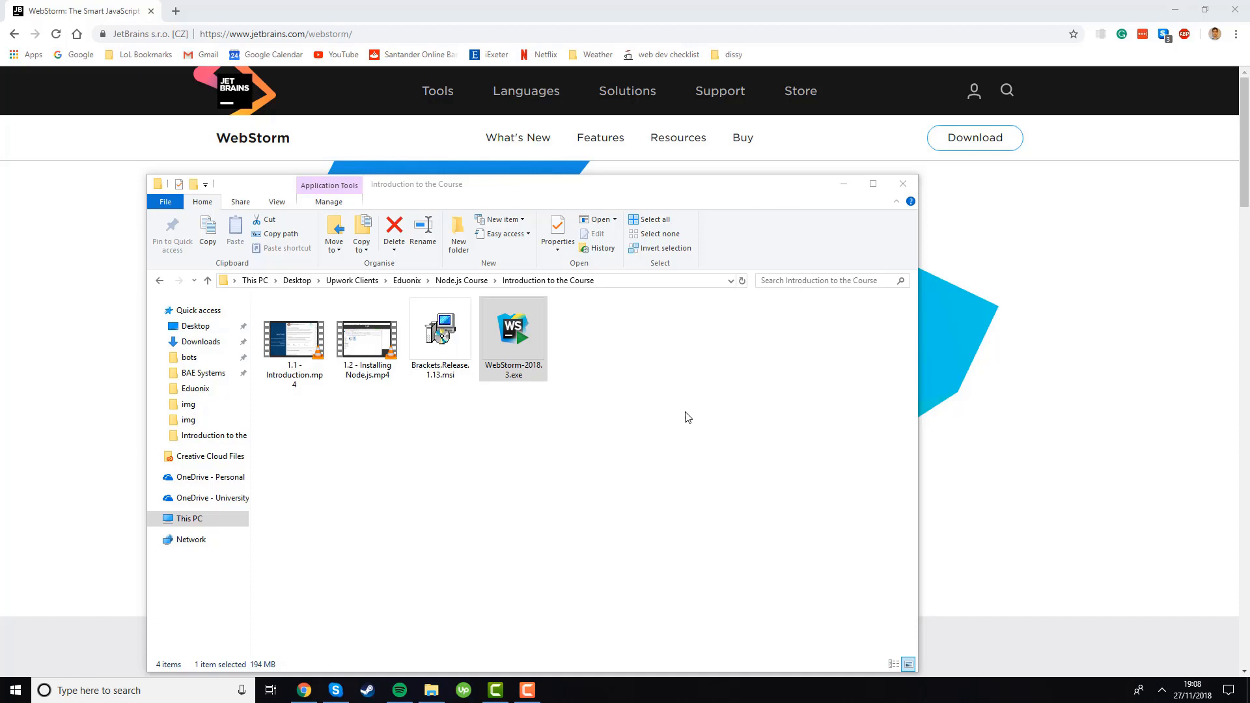
Enable JetBrains Markdown support, restart, relaunch to the Welcome screen, then close it.
double_click(513, 327)
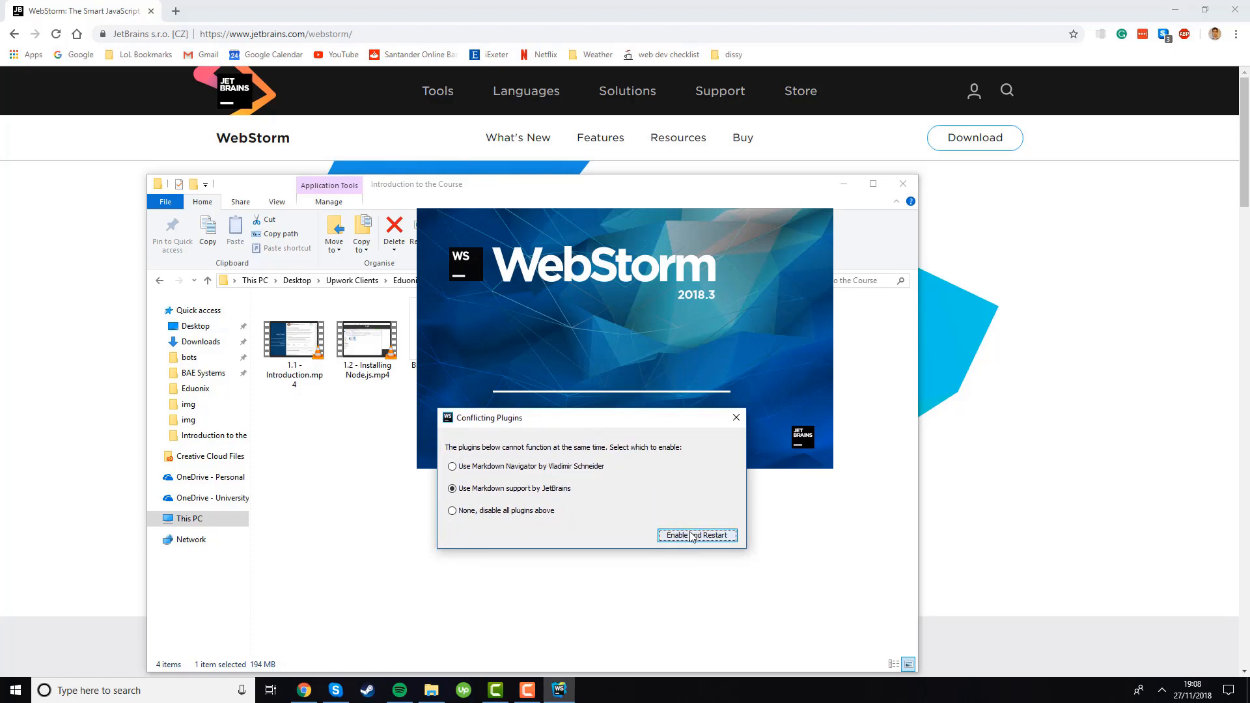
left_click(695, 535)
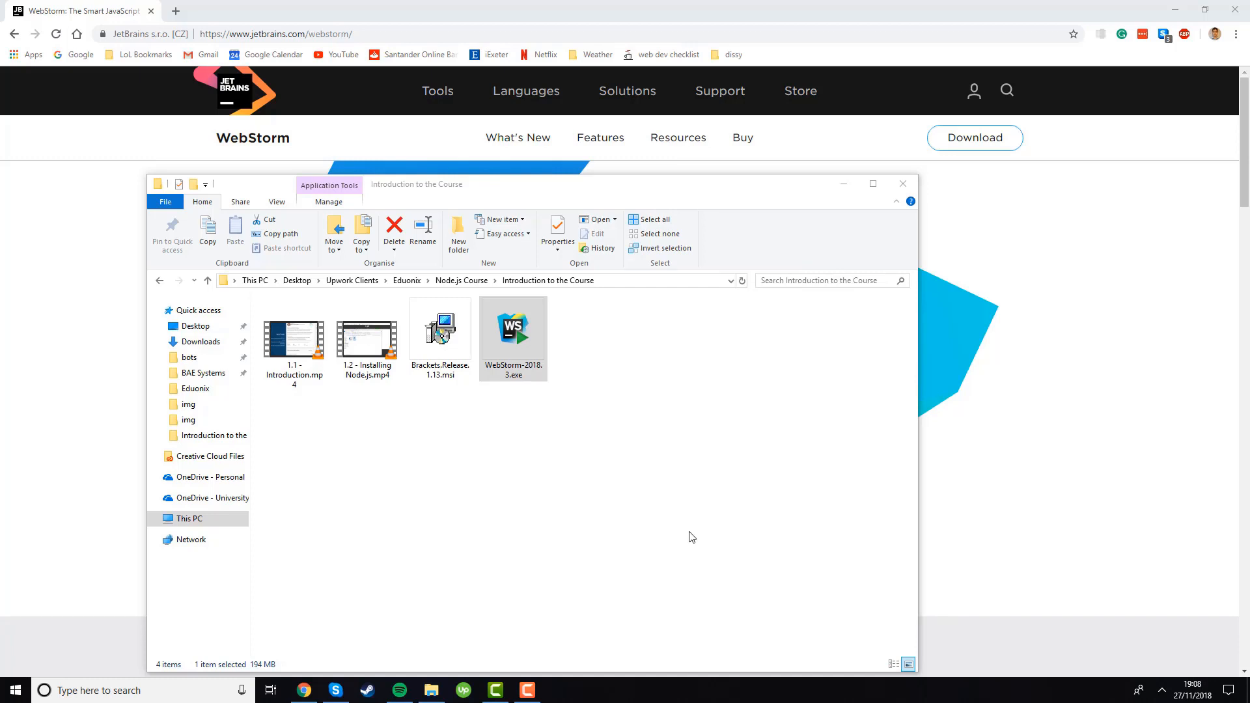
double_click(512, 328)
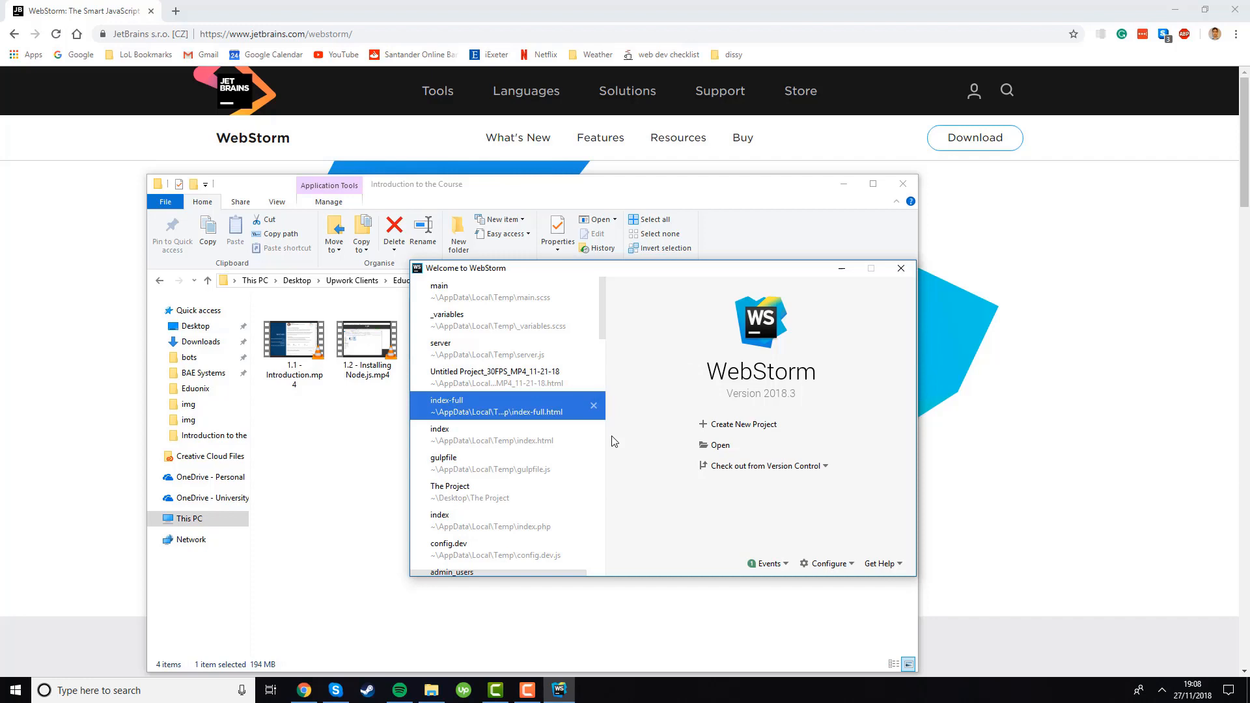
left_click(900, 268)
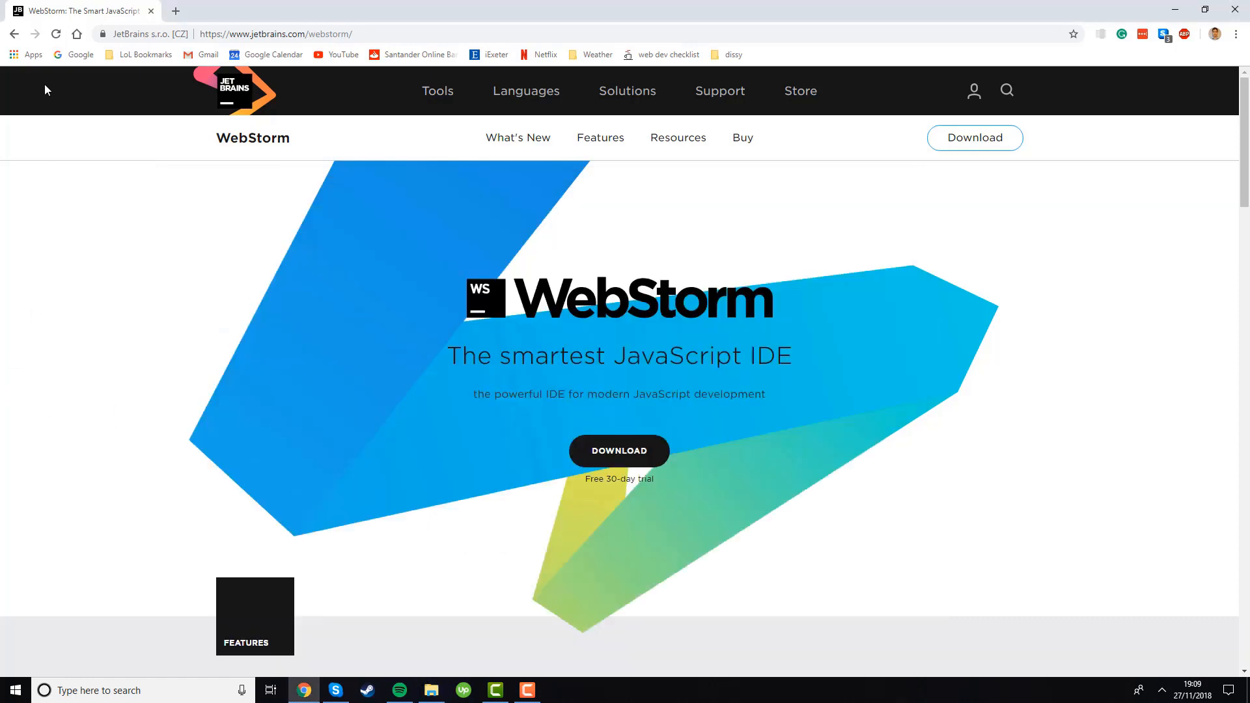
mouse_move(84, 69)
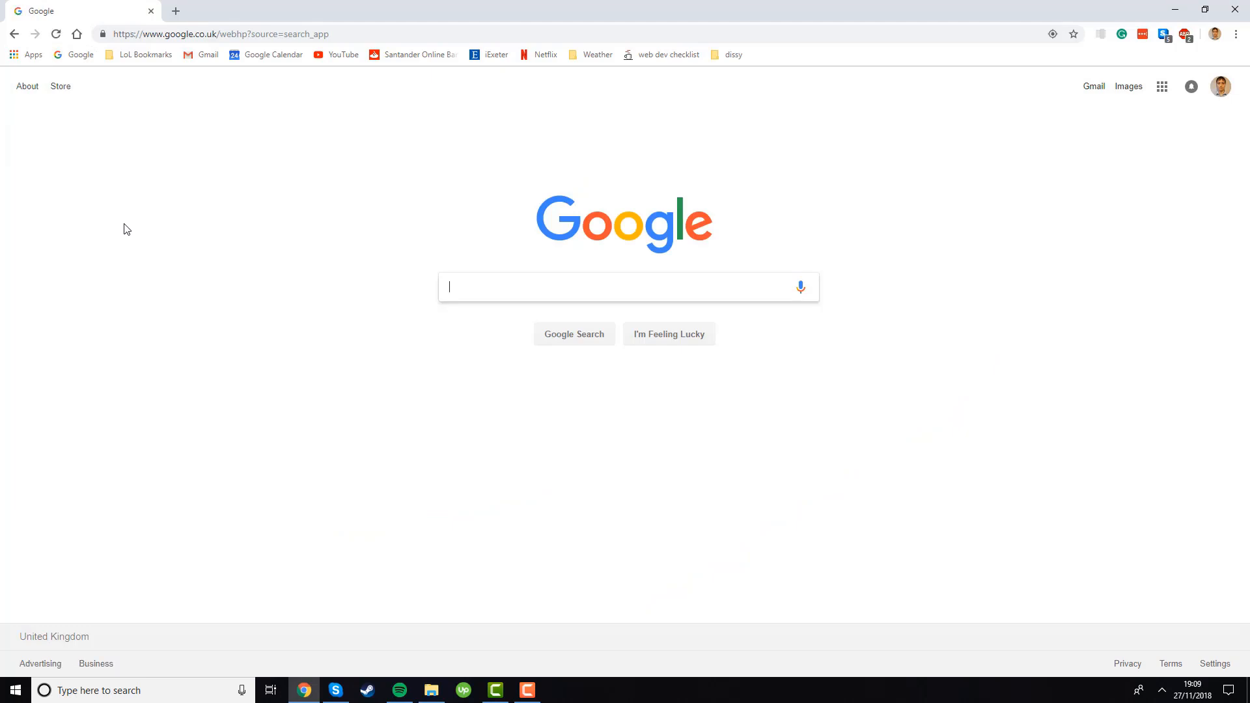
Search Google for 'brackets' and open the brackets.io homepage result.
type("bra")
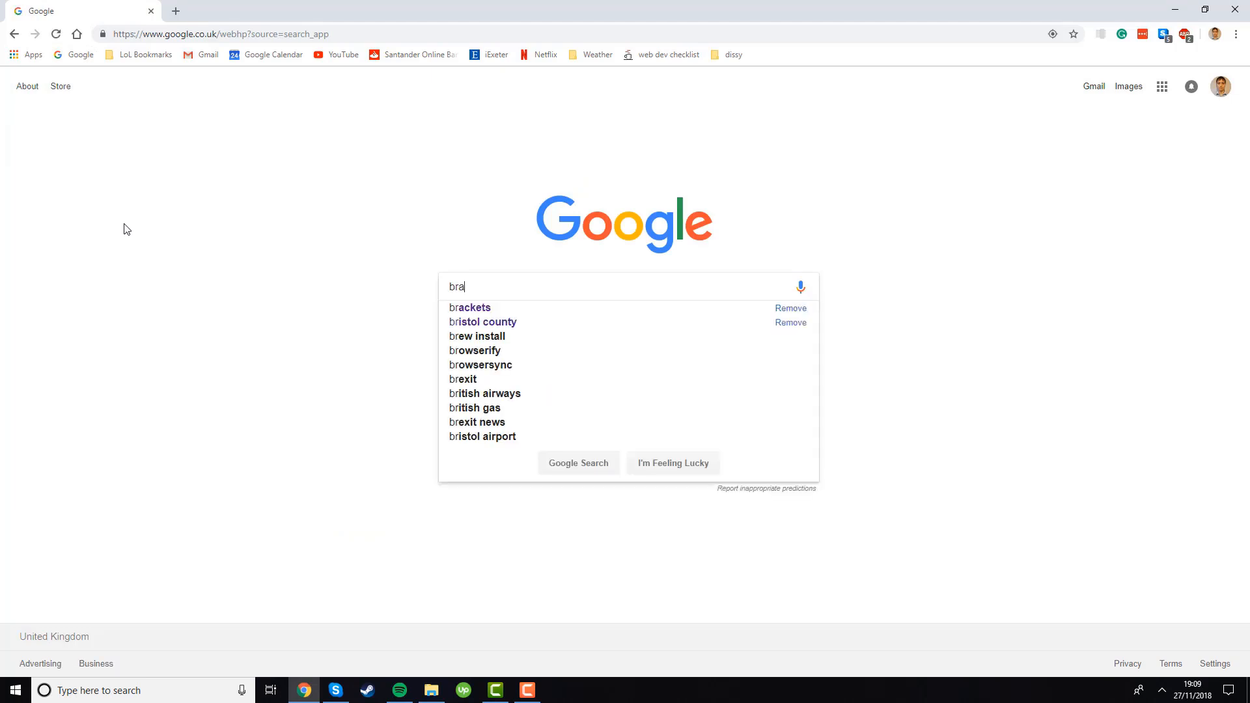
left_click(469, 307)
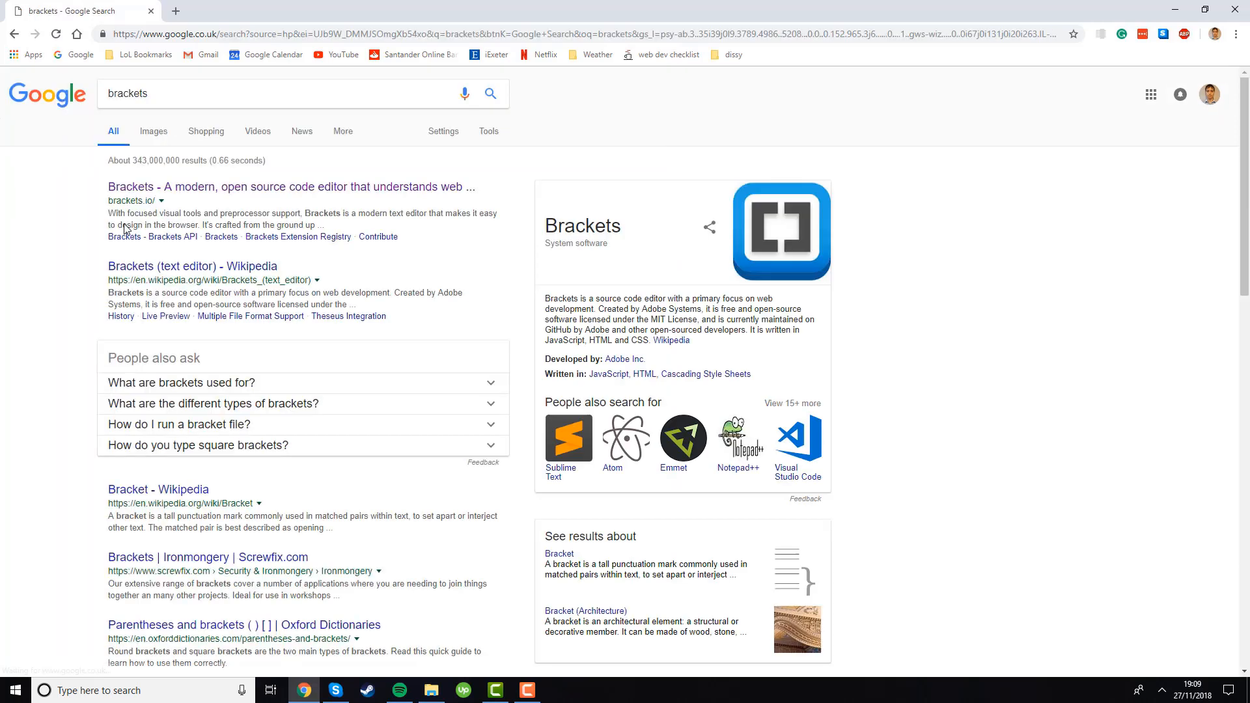
left_click(289, 187)
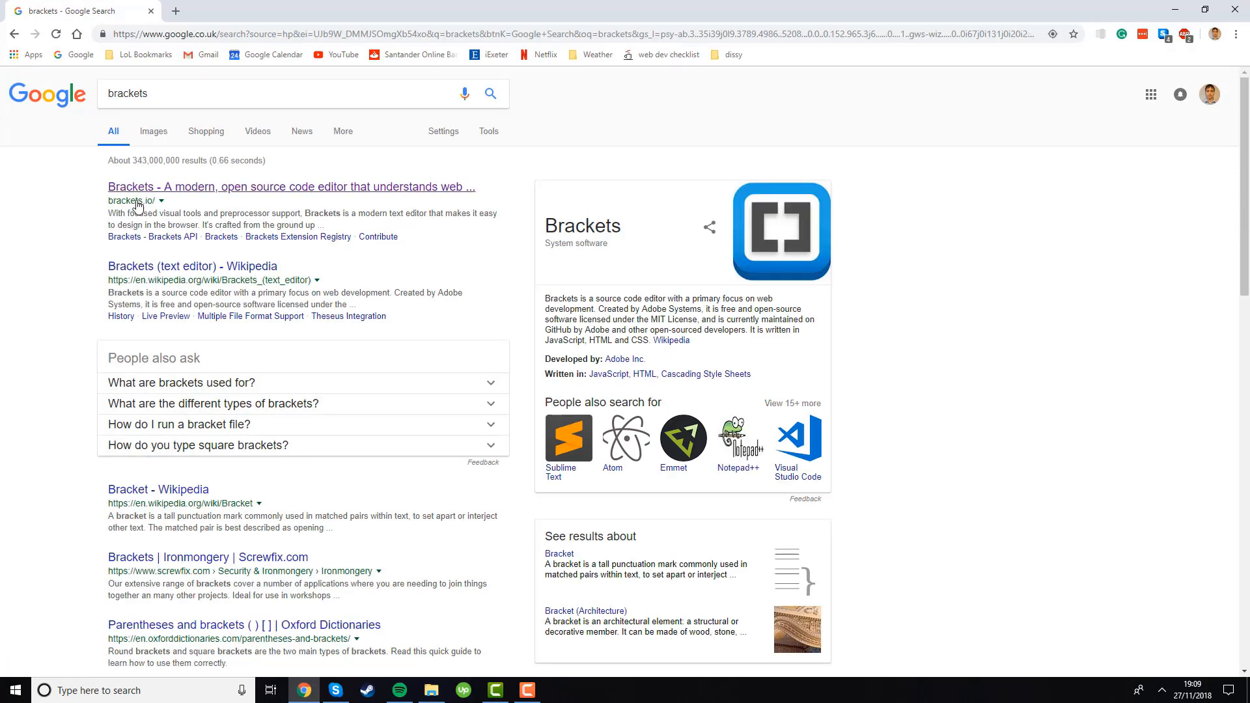
mouse_move(192, 192)
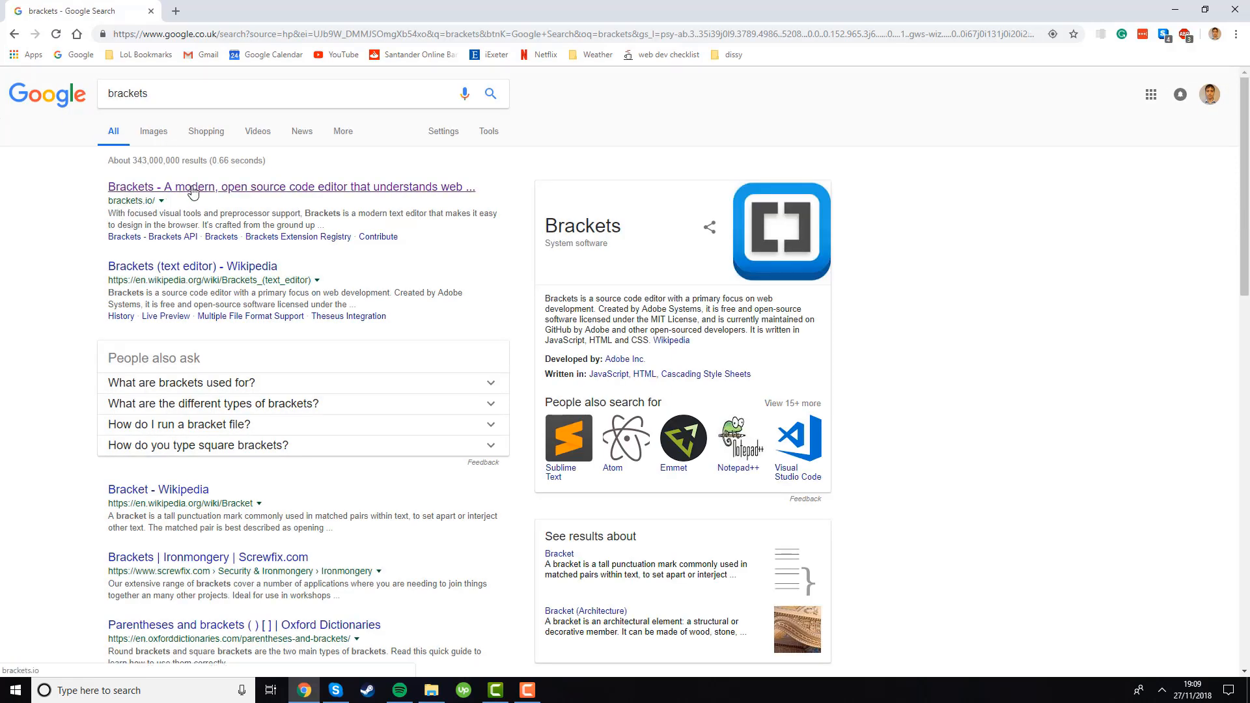
mouse_move(386, 196)
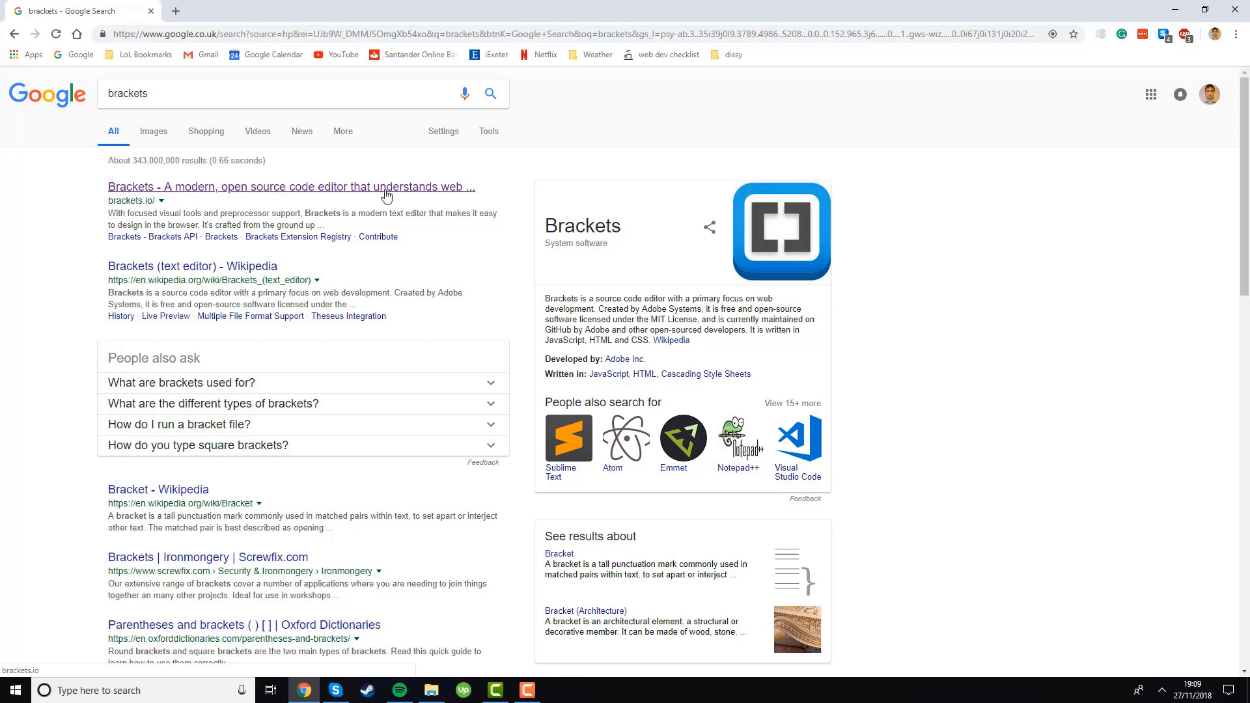
left_click(290, 187)
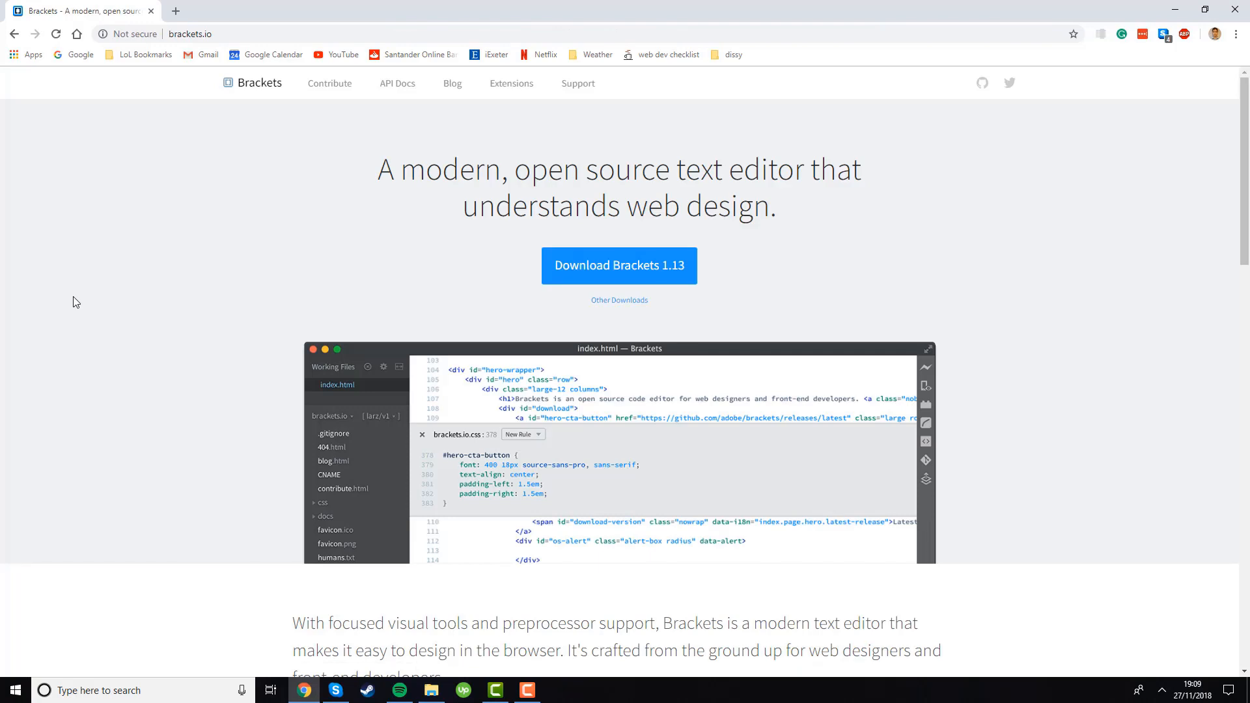
mouse_move(651, 266)
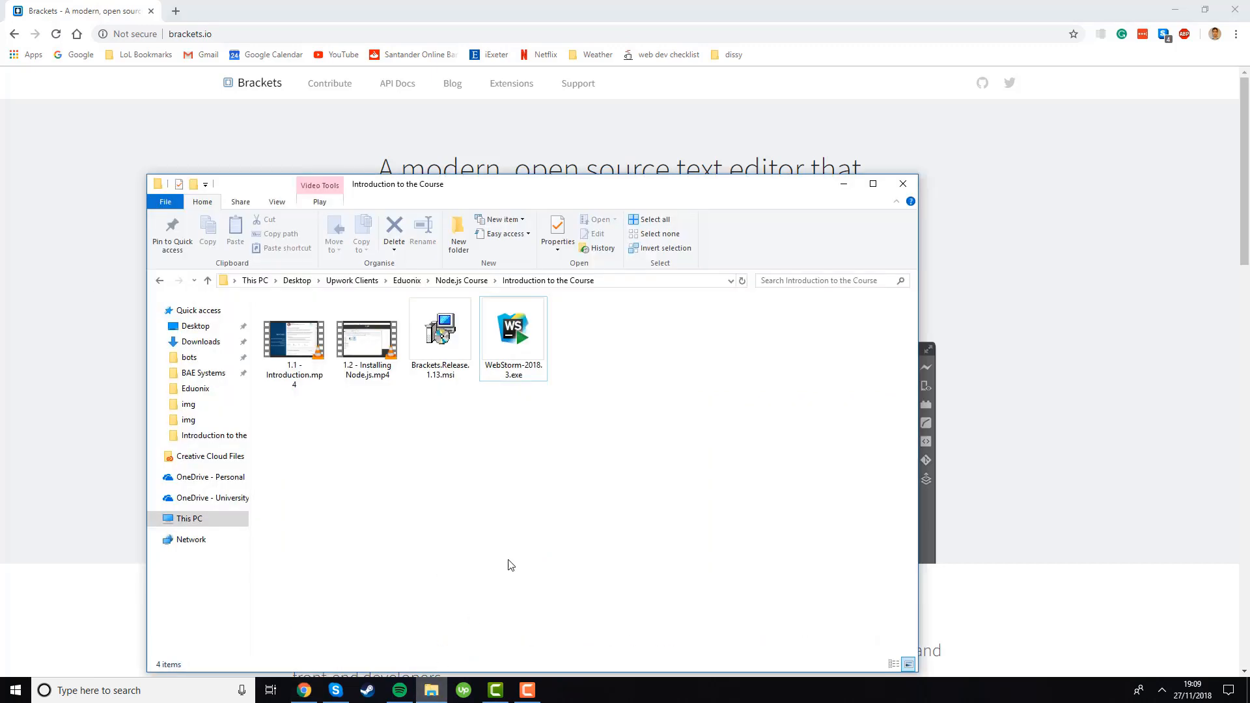
mouse_move(547, 498)
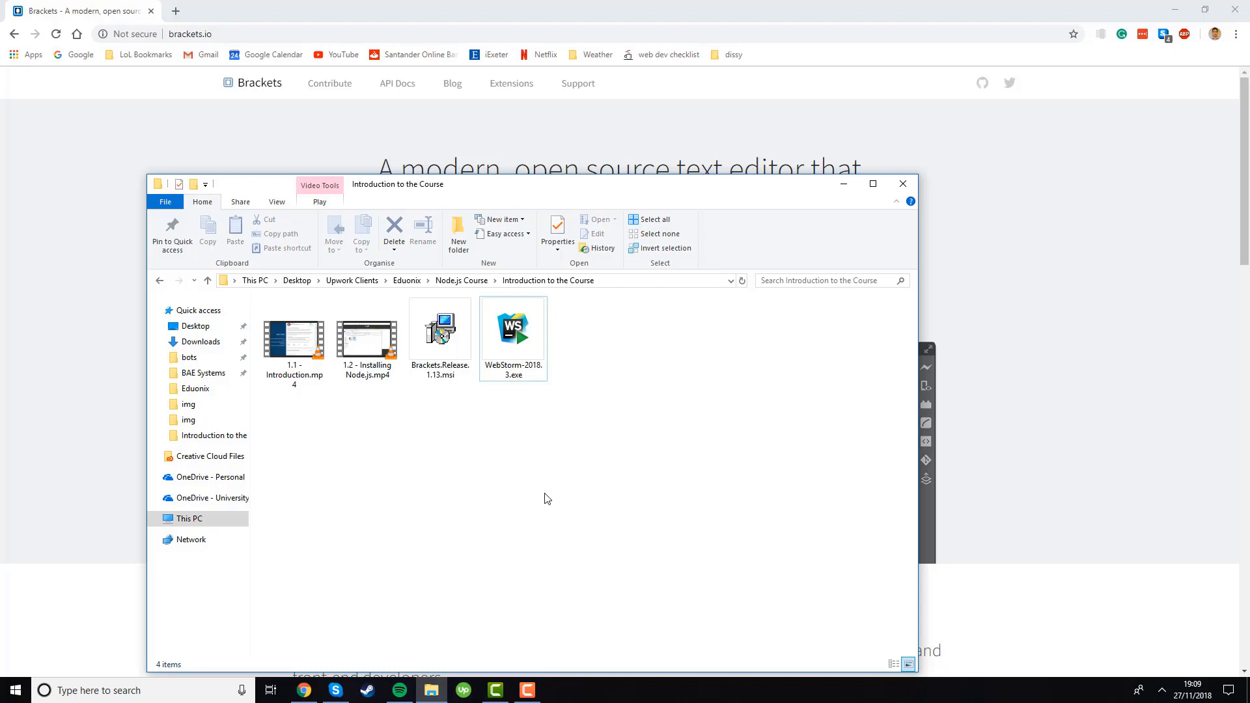
Install Brackets 1.13 from the MSI to the default folder, with 'Add brackets launcher to PATH' unticked.
double_click(439, 327)
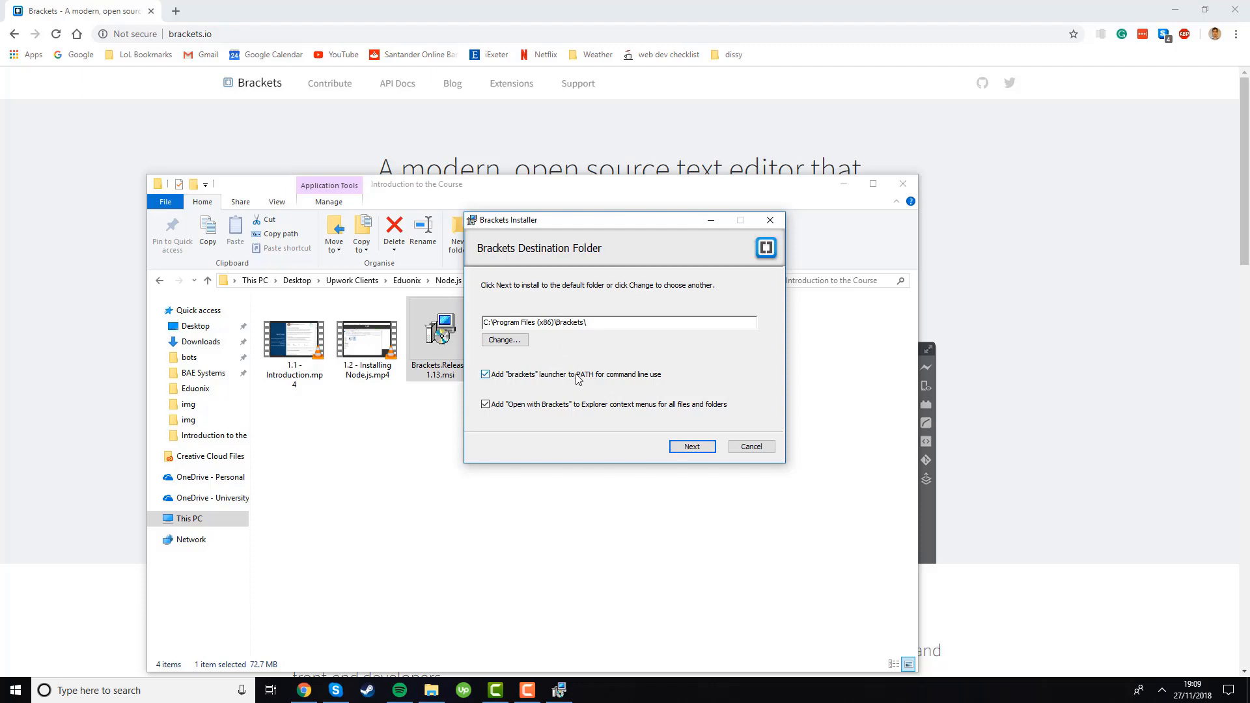
left_click(484, 375)
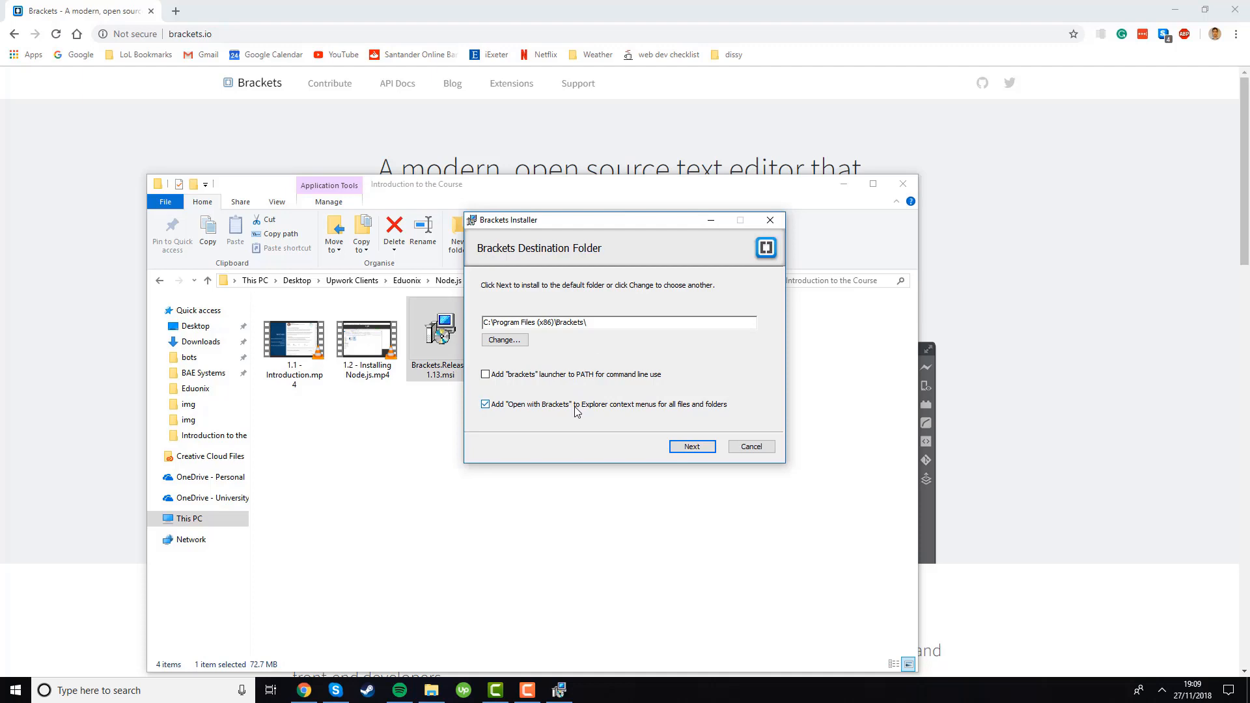
mouse_move(582, 412)
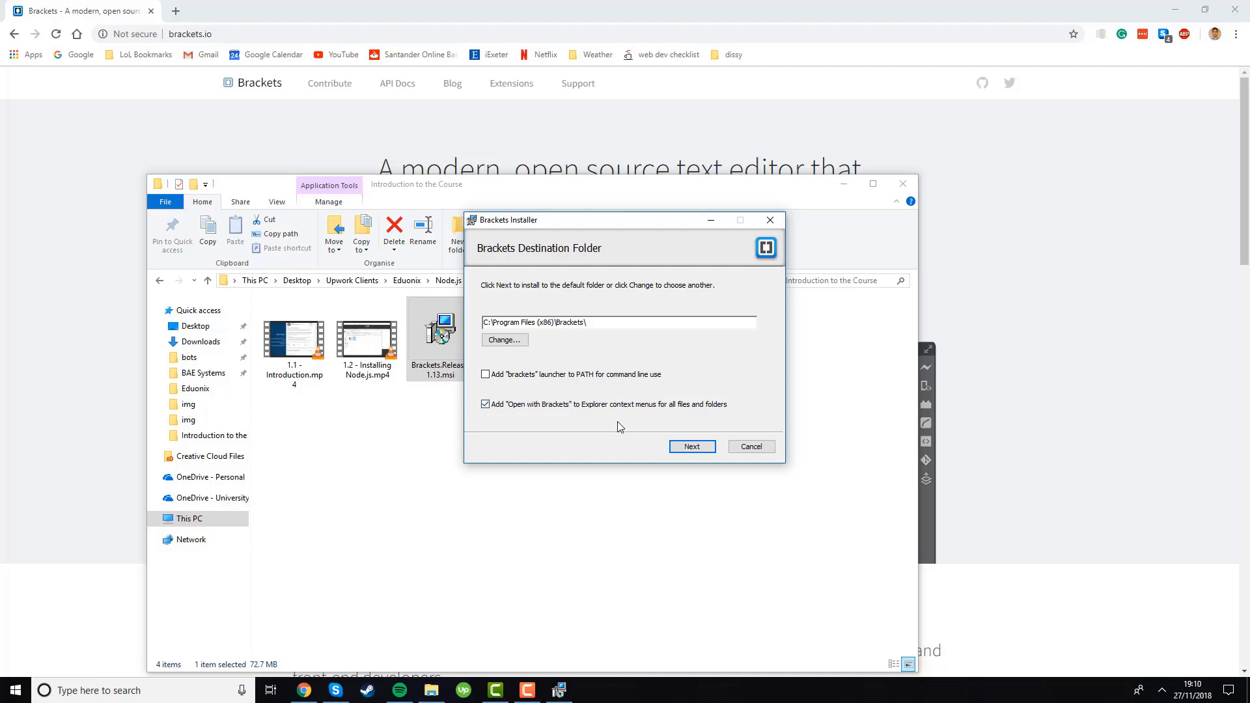
left_click(690, 447)
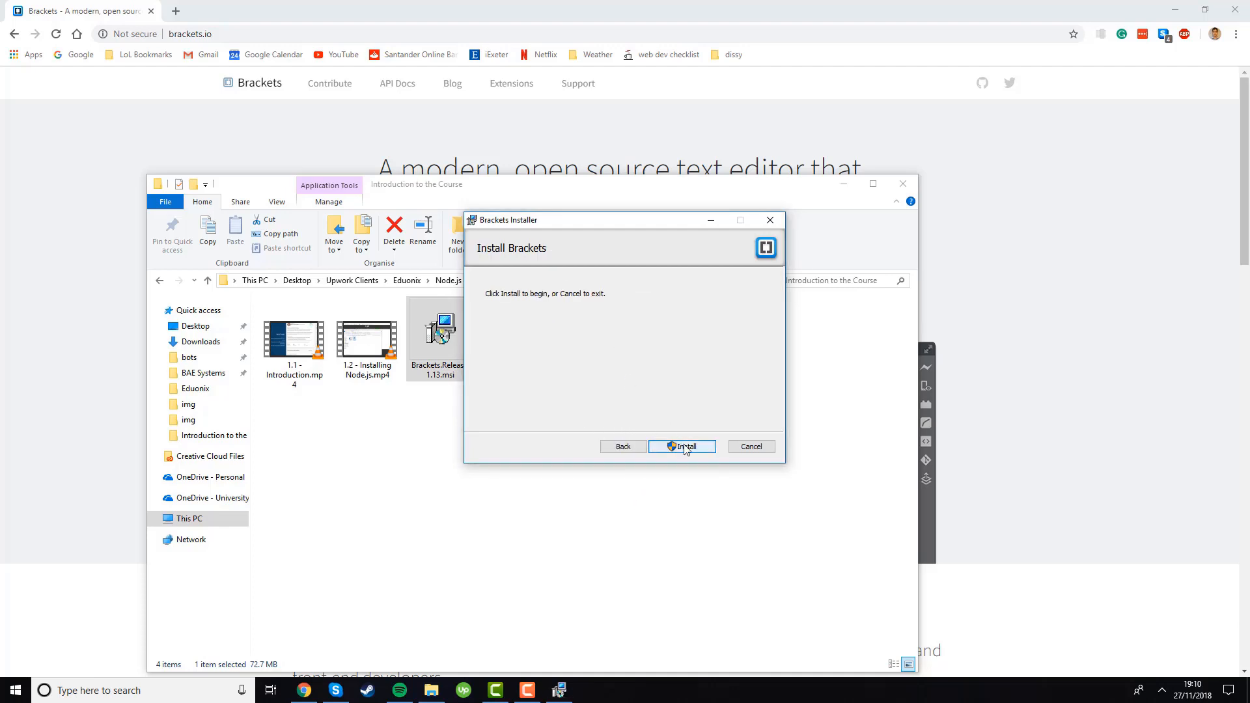
left_click(682, 447)
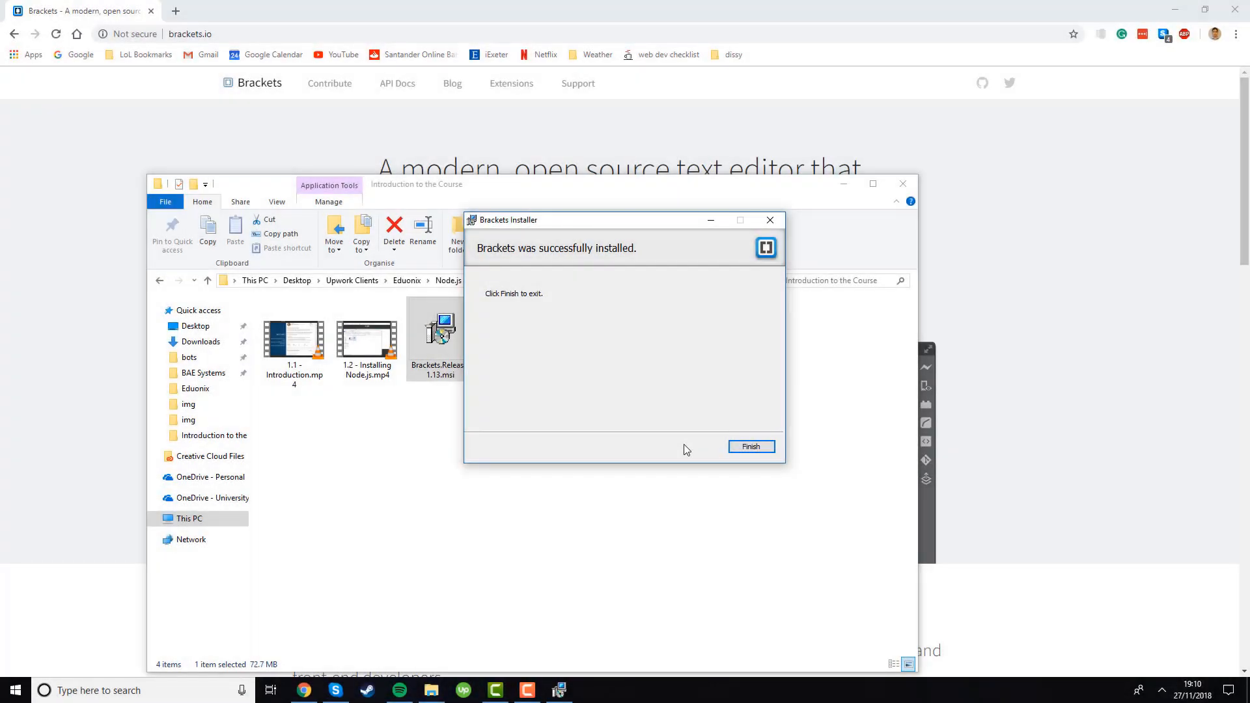
left_click(749, 445)
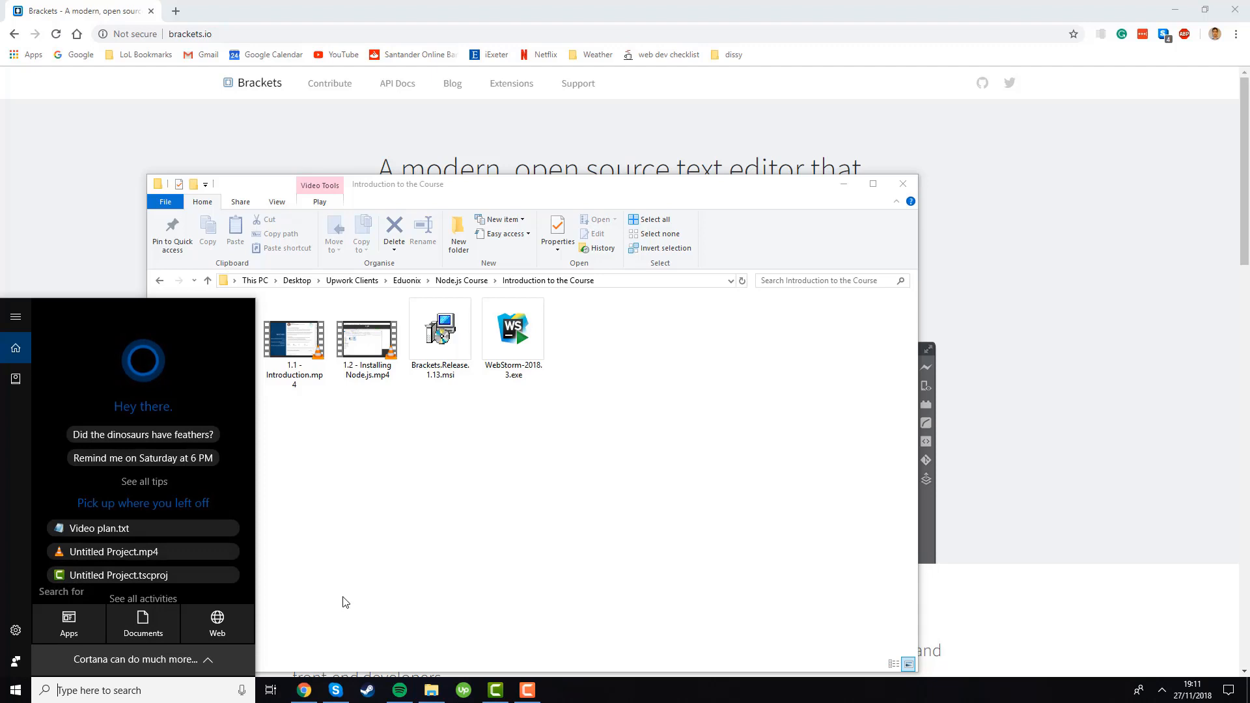
Search Windows for 'brackets' so the Brackets desktop app appears as best match.
type("brackets")
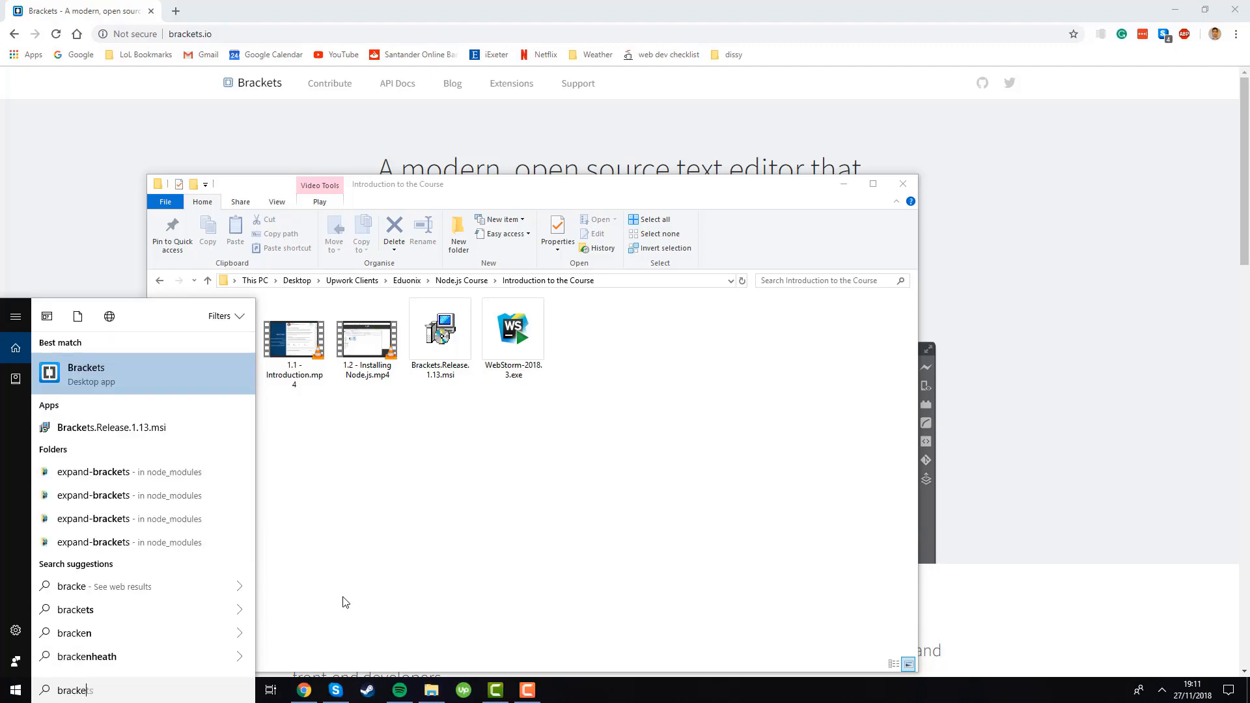
mouse_move(215, 393)
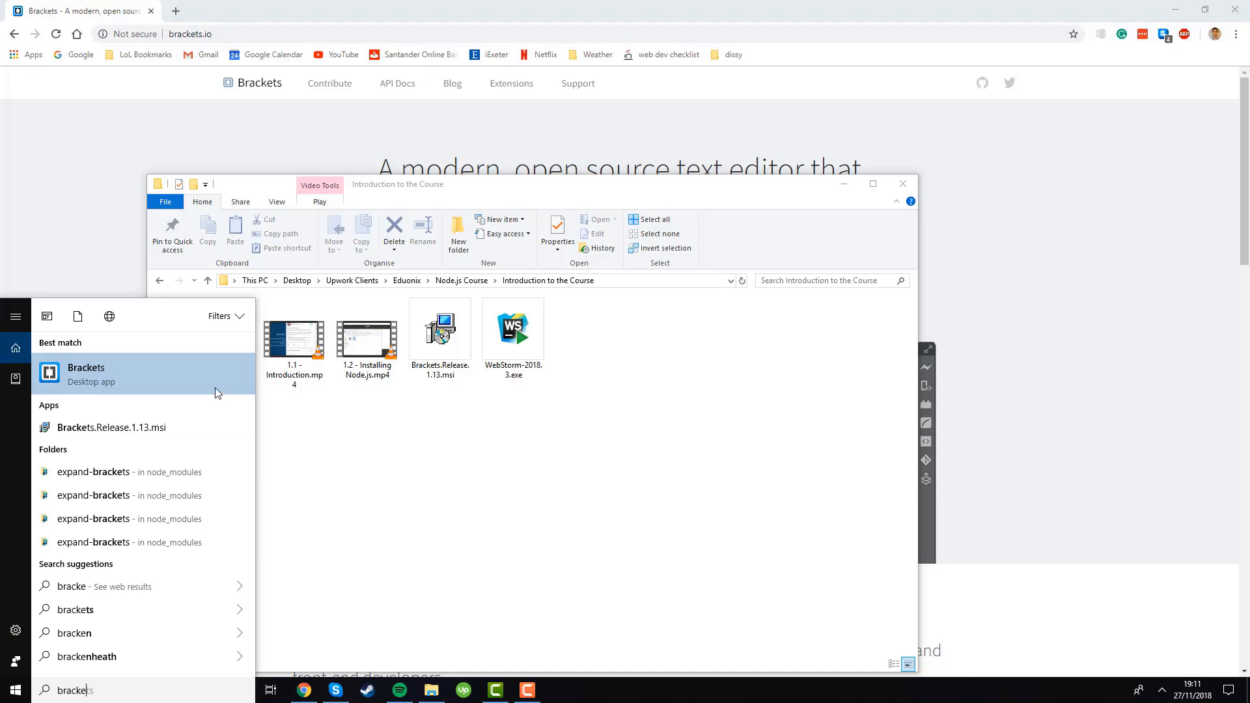